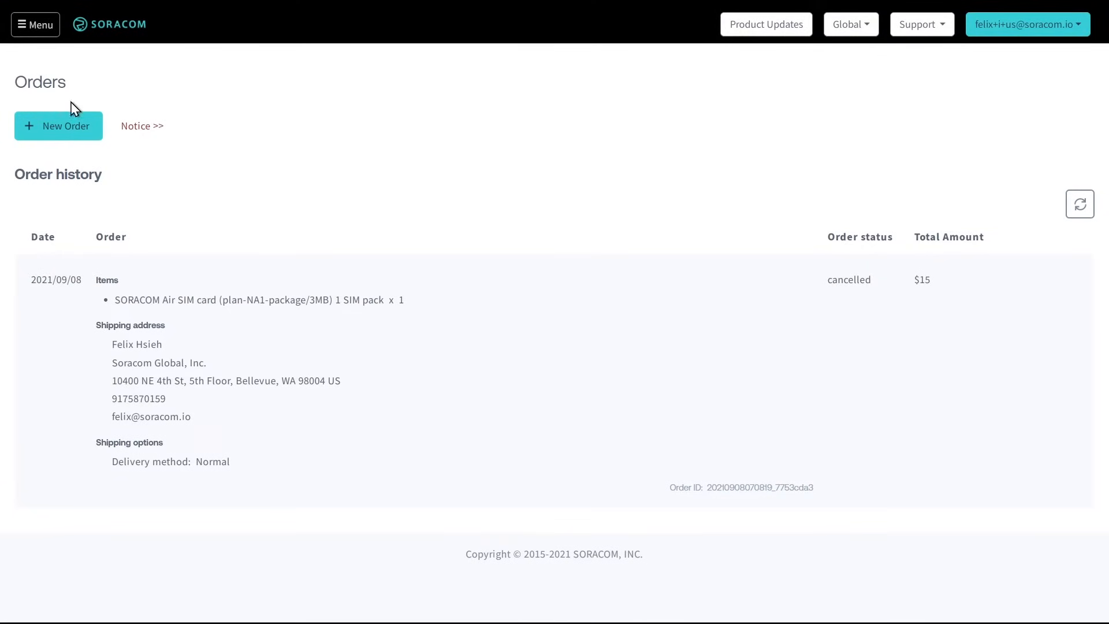
Start a new order with one plan-NA1-package/3MB SIM pack, bringing the subtotal to $5
left_click(59, 126)
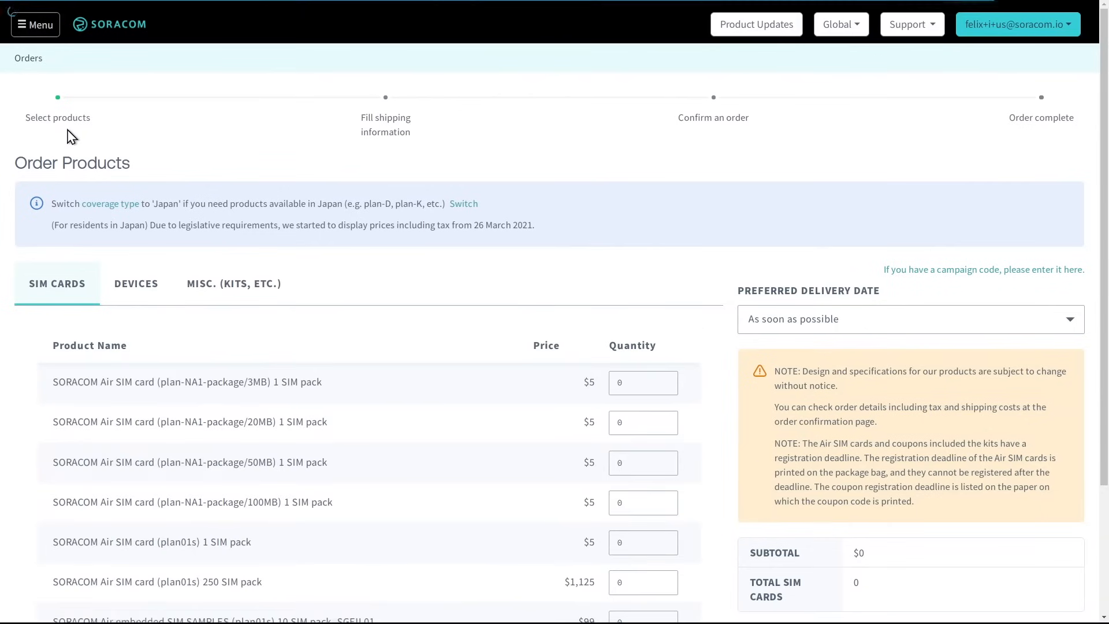
mouse_move(530, 361)
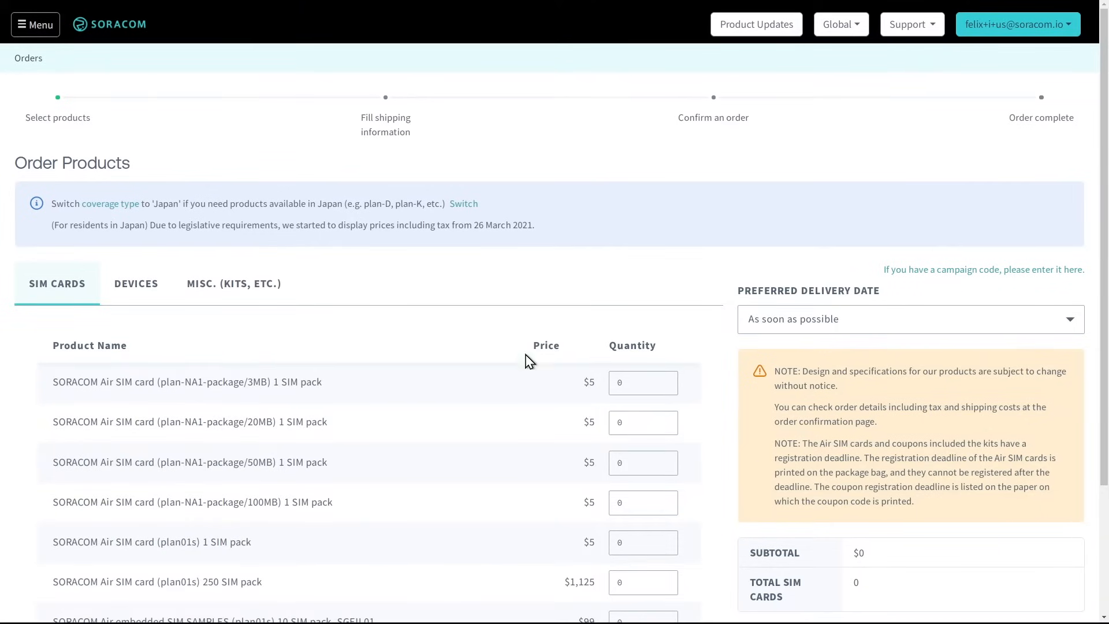
left_click(642, 382)
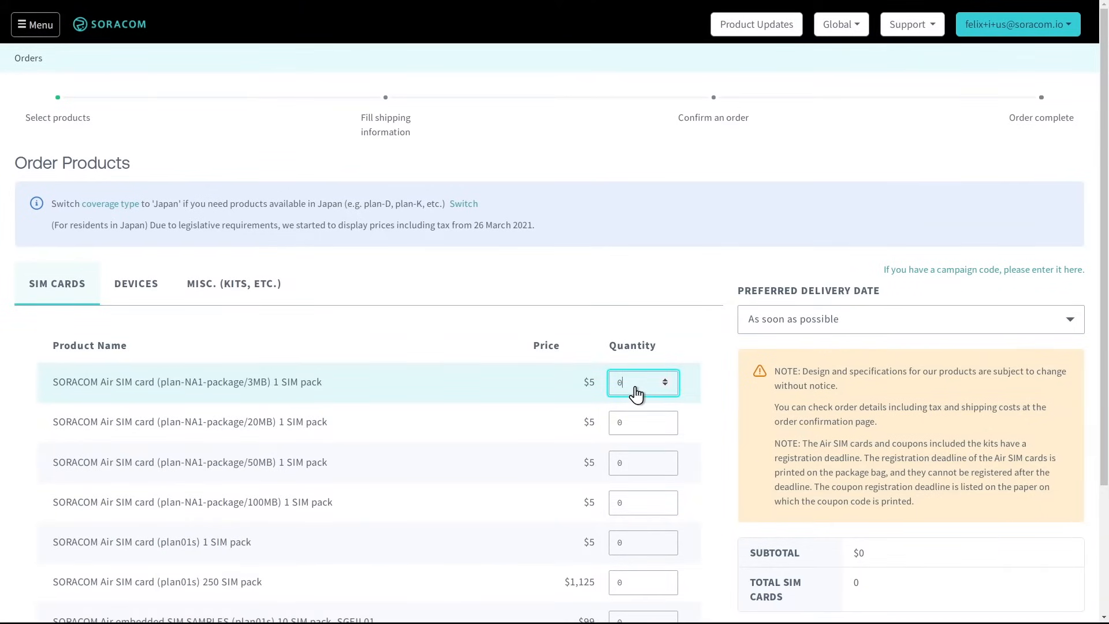
type("3")
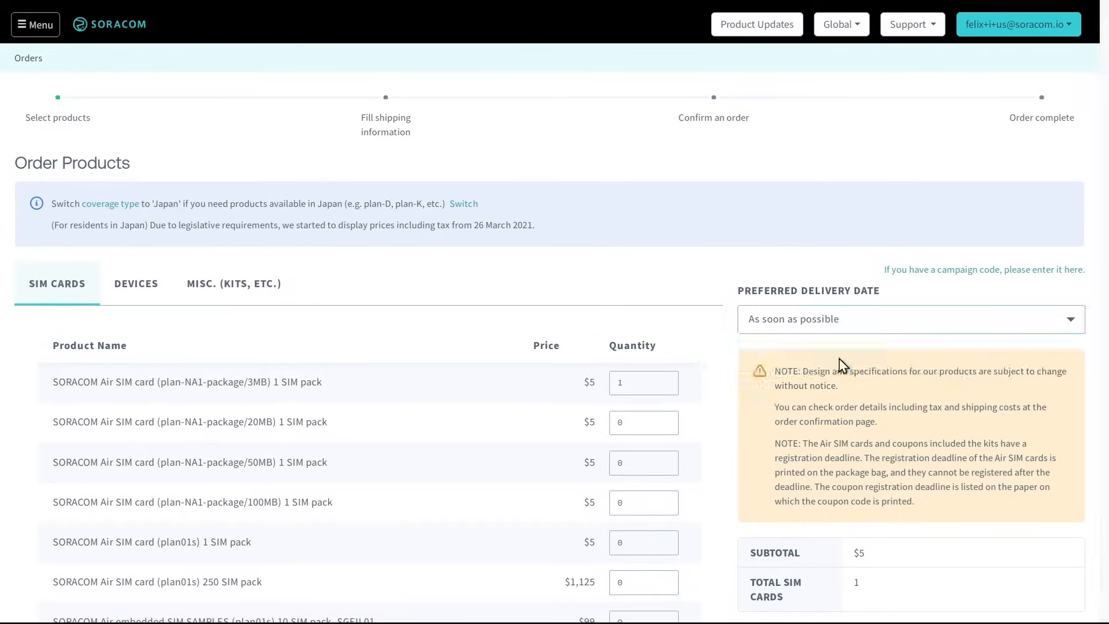
Set the order's preferred delivery date to September 30, 2021
left_click(909, 319)
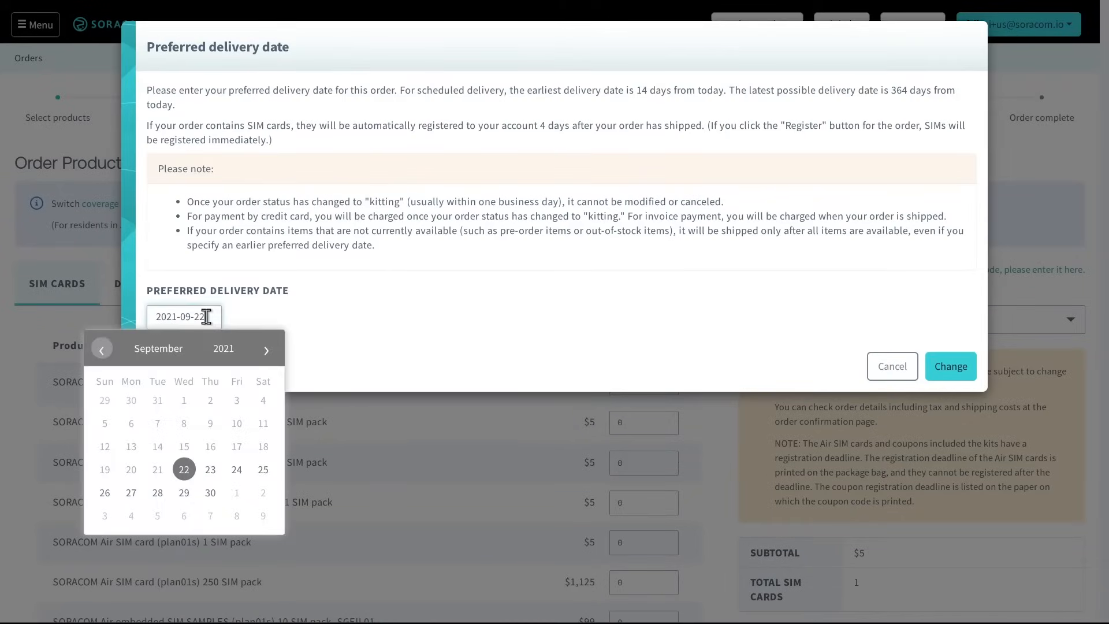
left_click(210, 492)
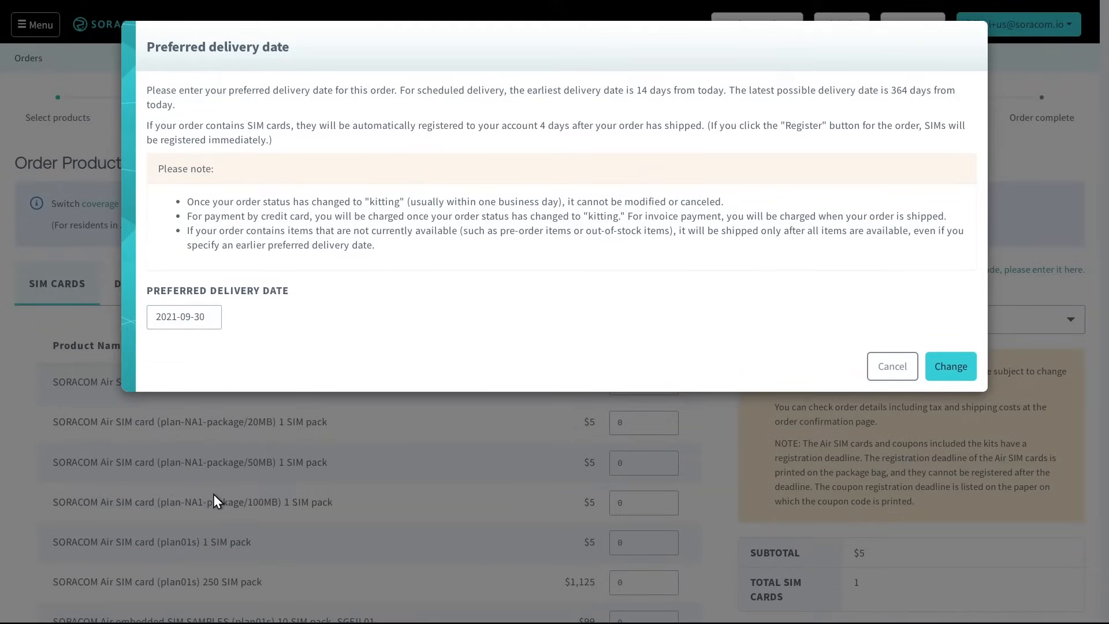
left_click(949, 366)
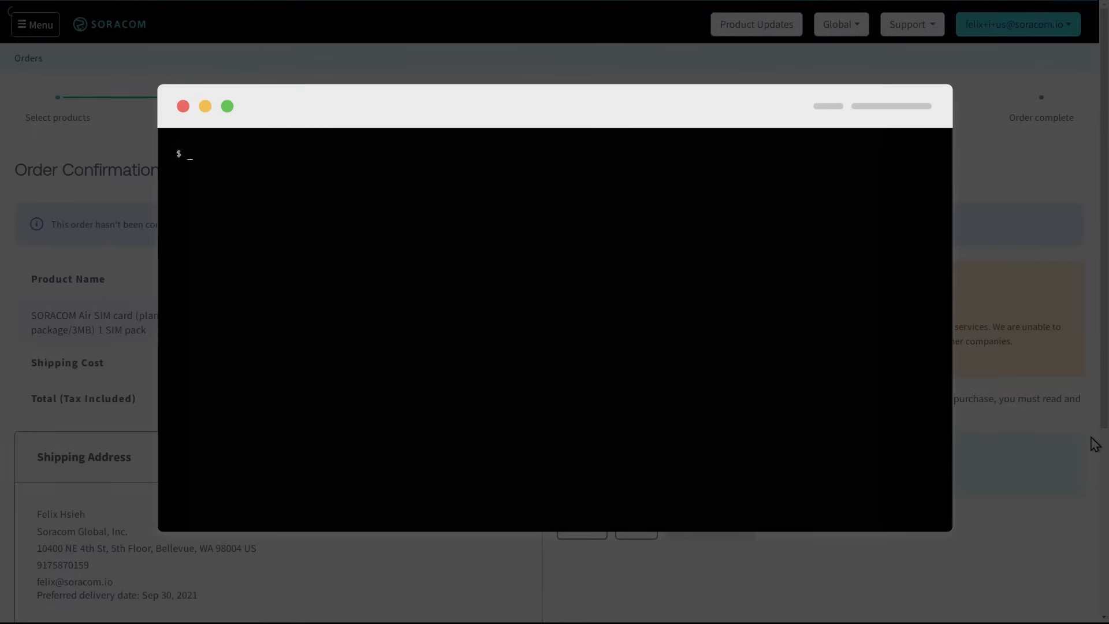
Begin a soracom orders command in the terminal alongside the order confirmation
type("soracom or")
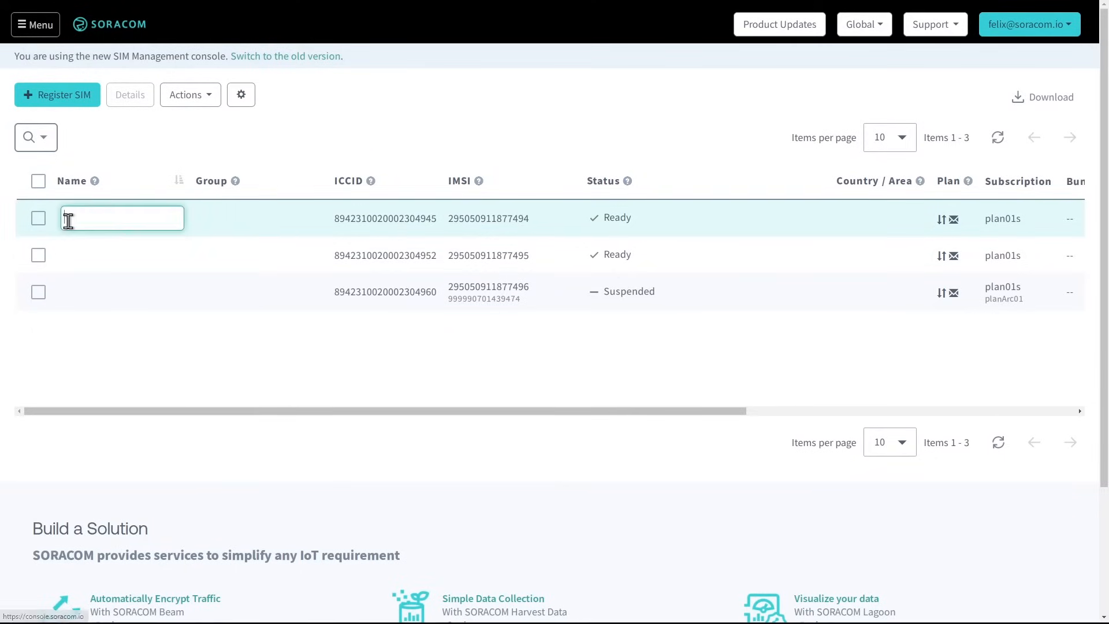
Name the SIMs seattle-1, seattle-2 and testing, and move seattle-1 and seattle-2 into Production
type("Seattle-1")
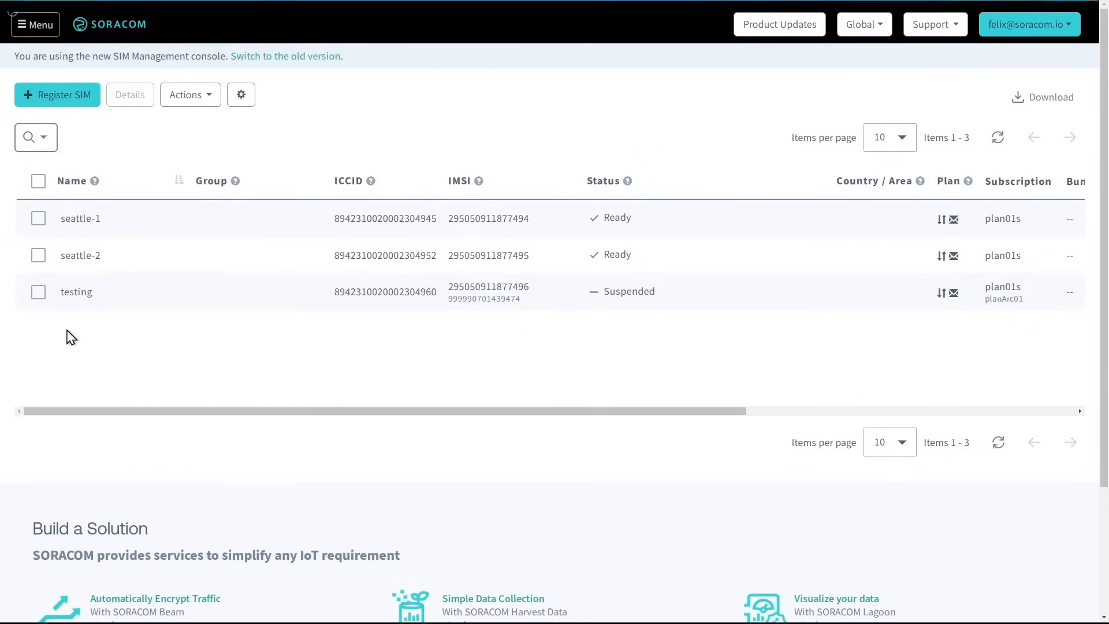
left_click(38, 218)
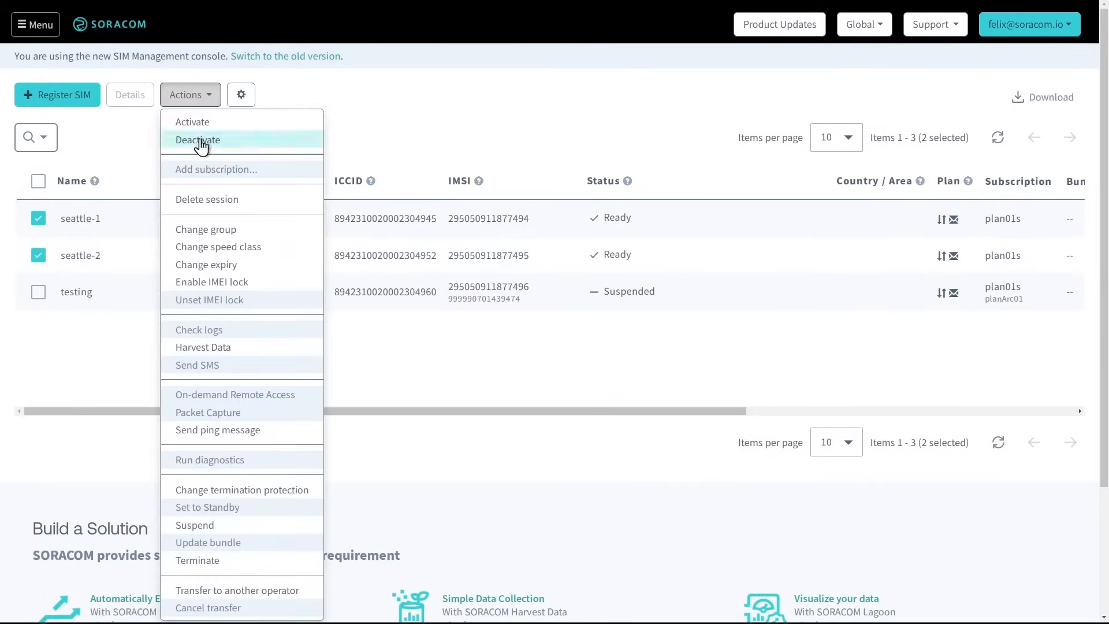
left_click(206, 229)
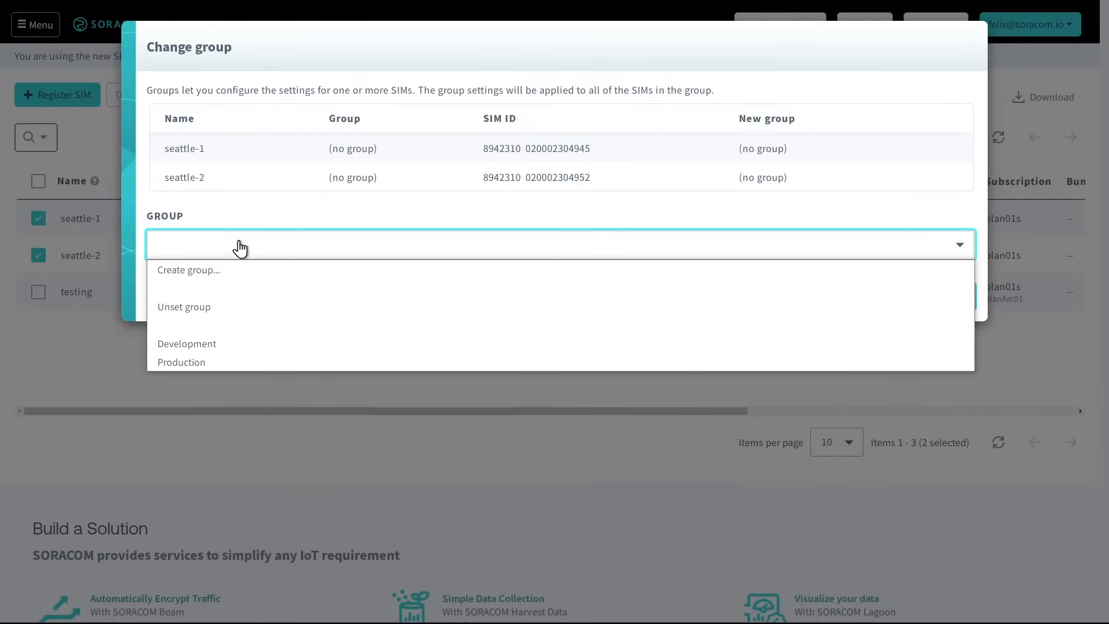
left_click(181, 362)
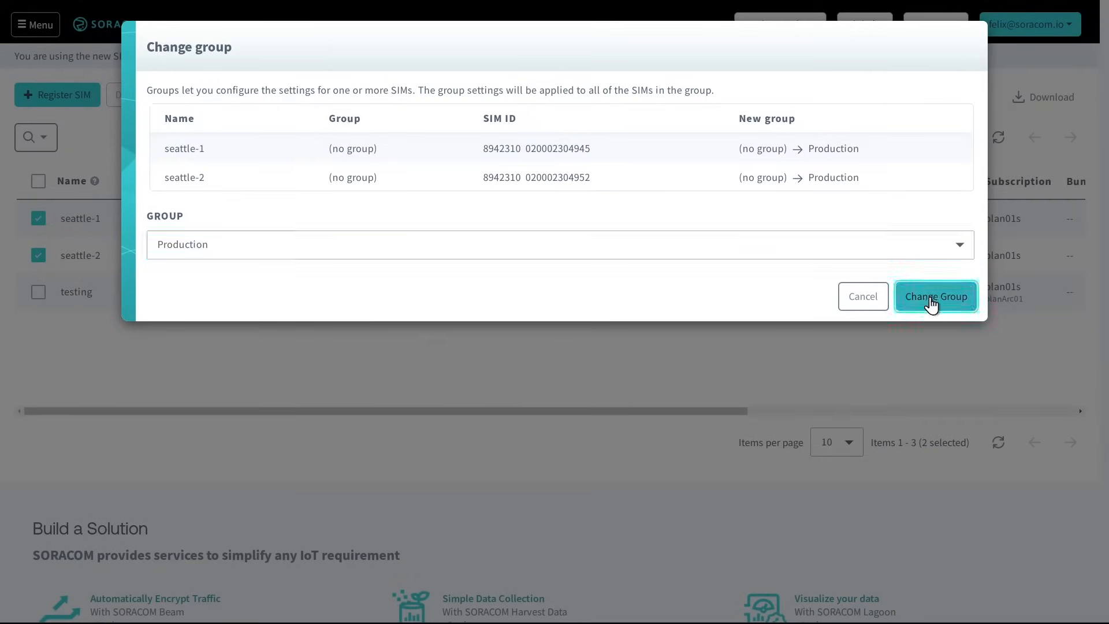
left_click(935, 296)
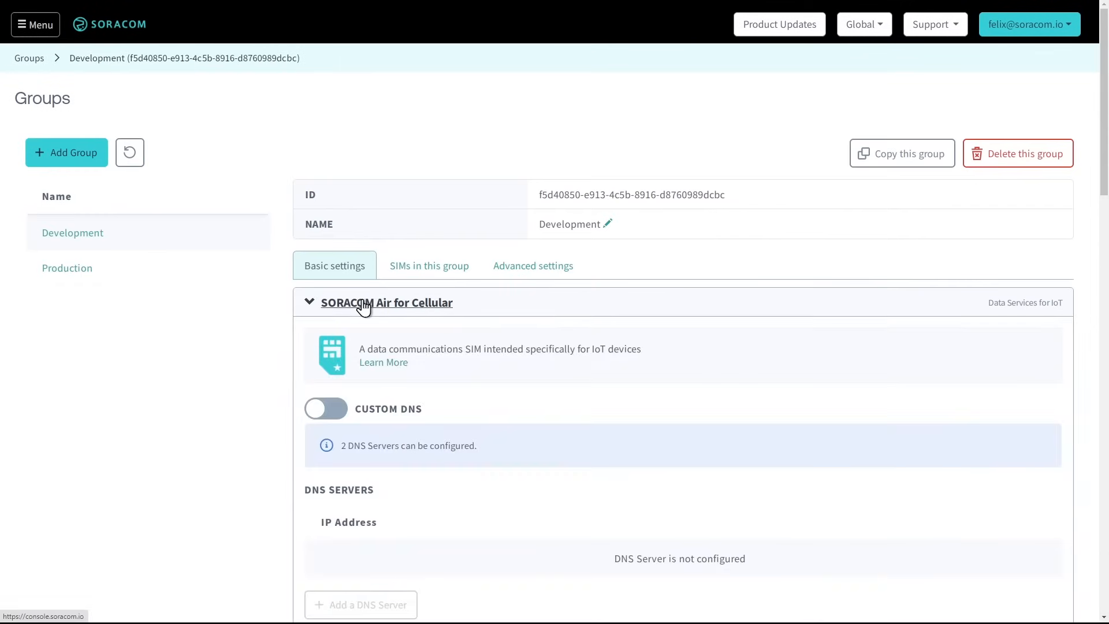
Enable custom DNS servers 8.8.8.8 and 8.8.4.4 for the Development group and save, accepting the cost
left_click(326, 409)
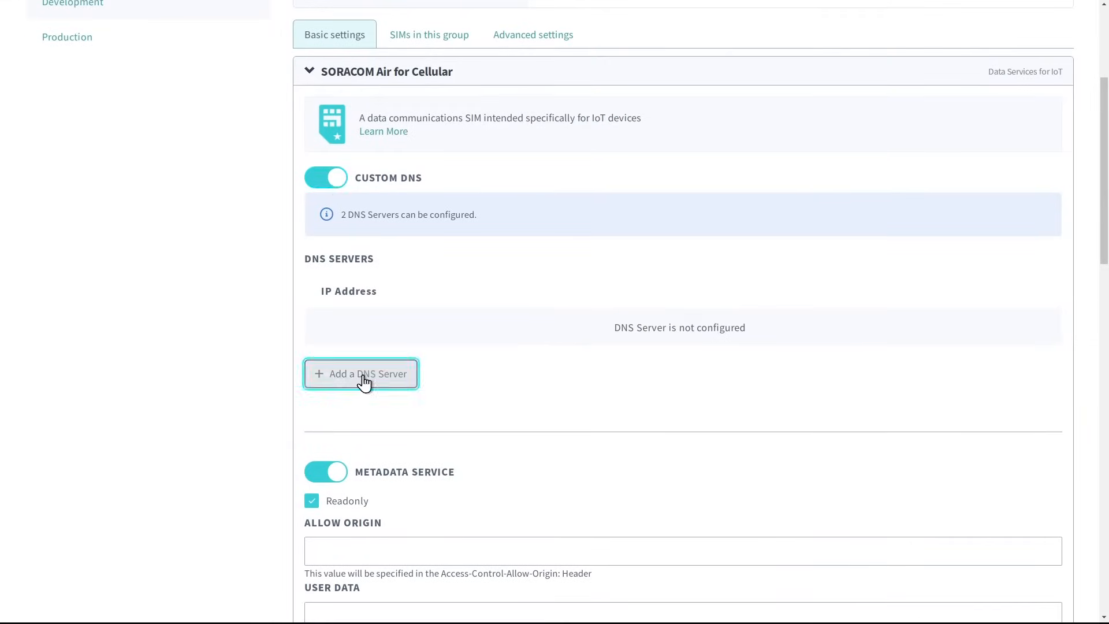
left_click(361, 374)
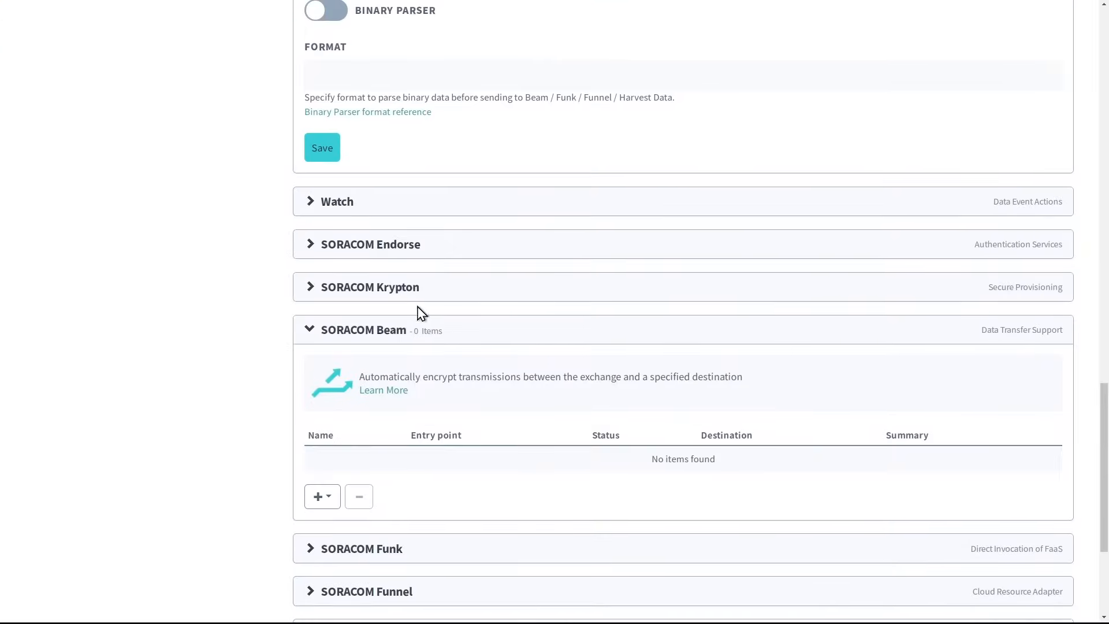
left_click(321, 147)
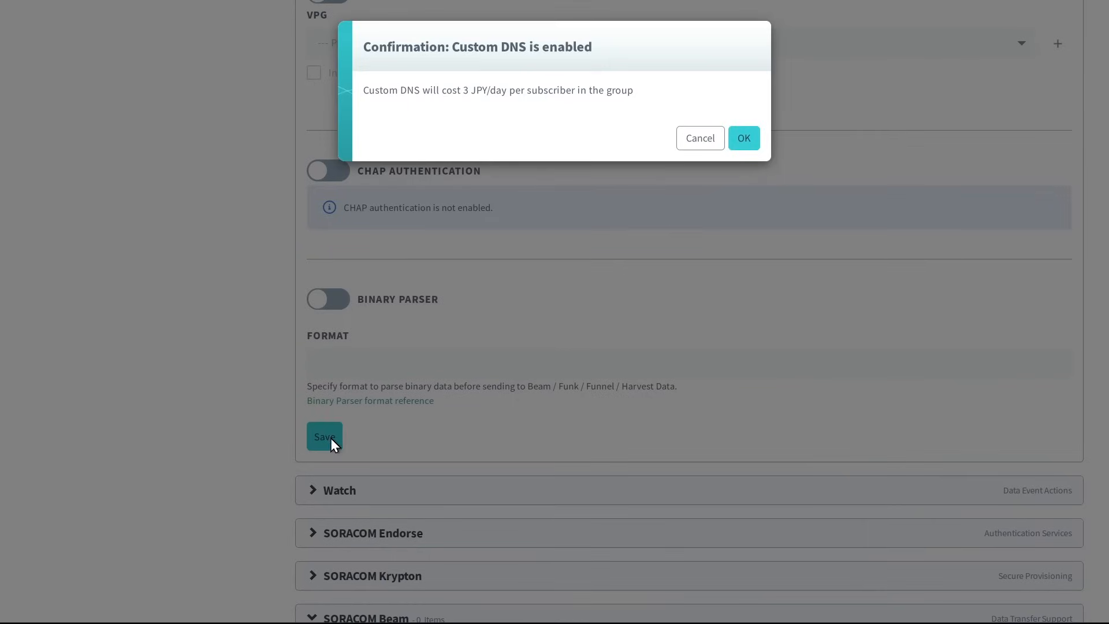
left_click(742, 138)
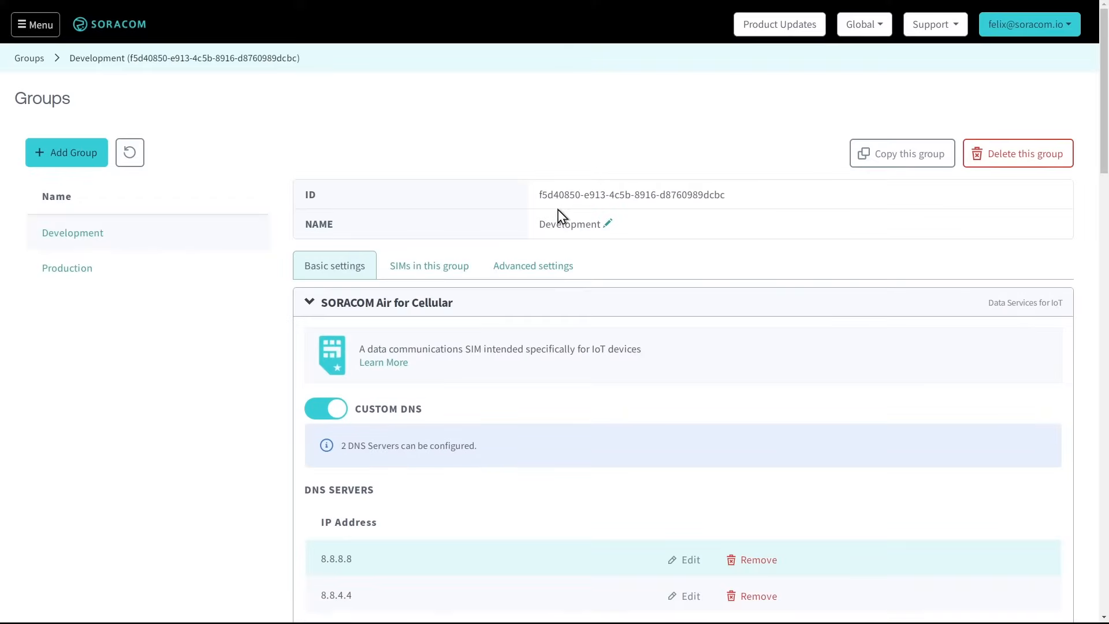
left_click(35, 25)
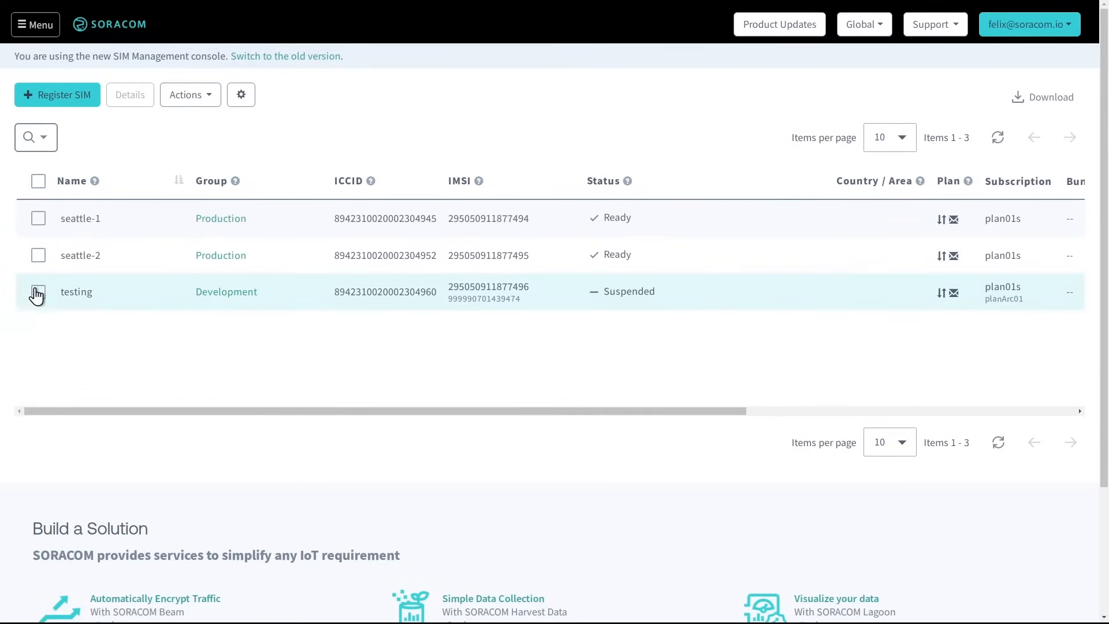
Move the testing SIM from Development into the Production group
left_click(38, 291)
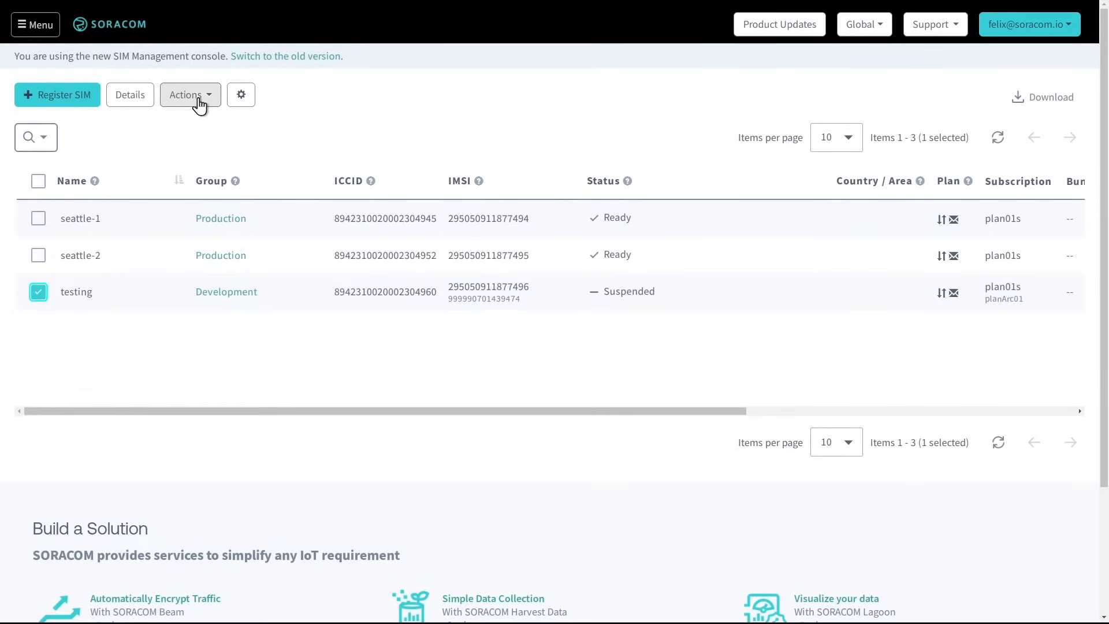
left_click(186, 94)
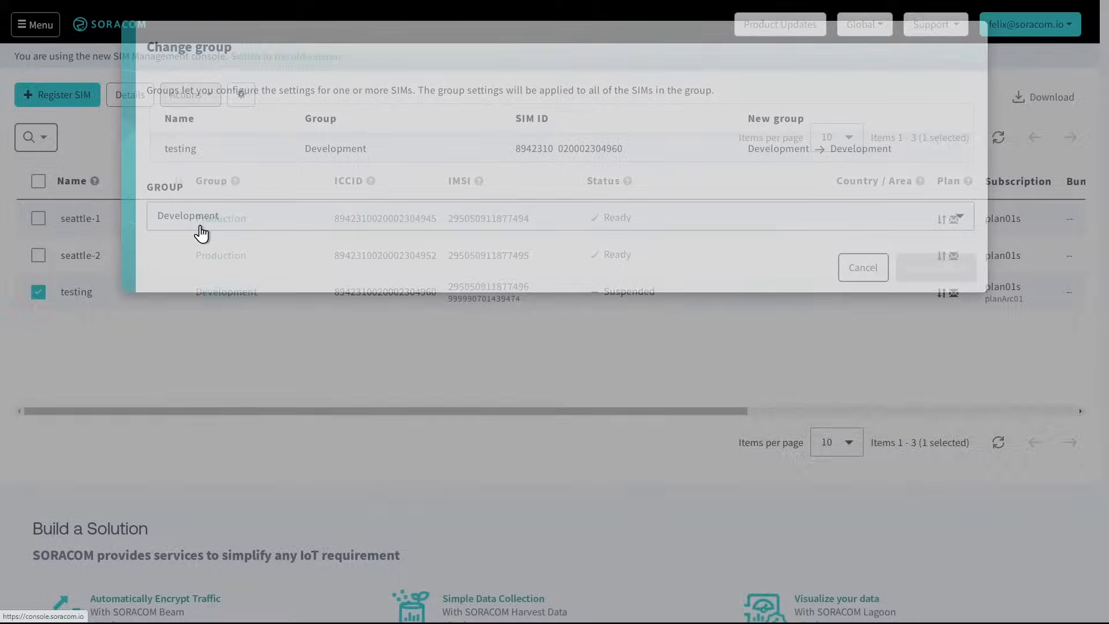
left_click(558, 216)
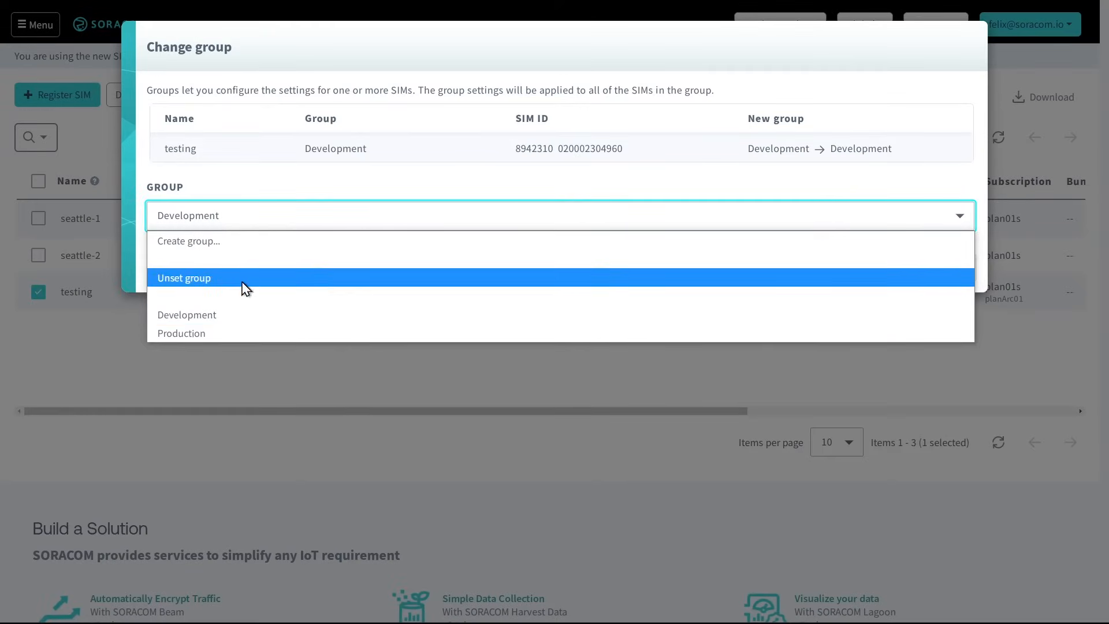
left_click(181, 333)
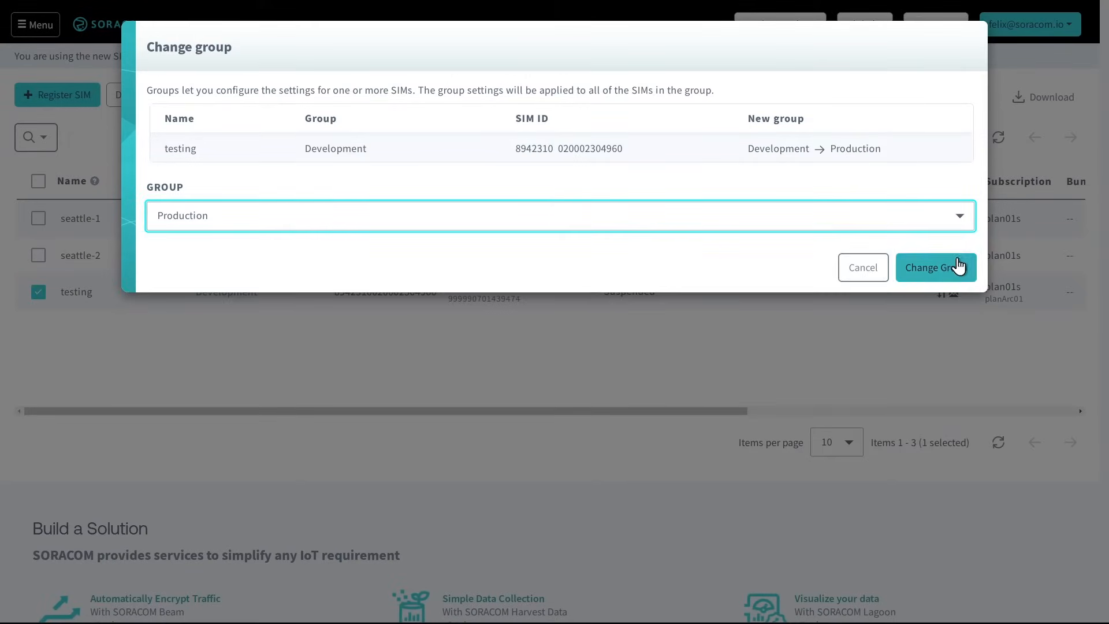
left_click(935, 267)
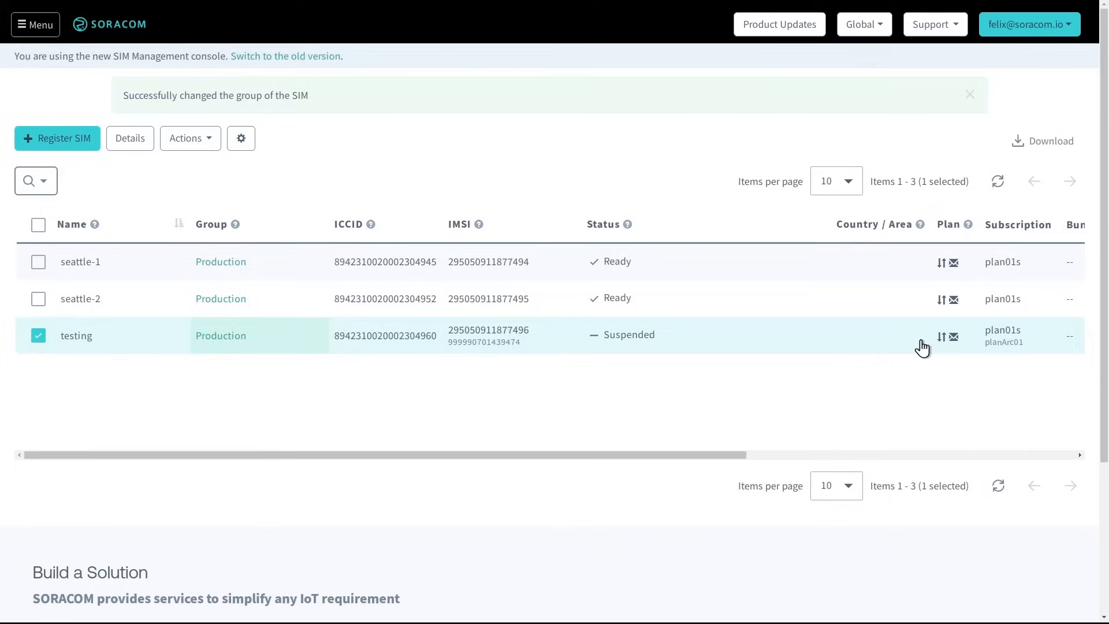
mouse_move(908, 390)
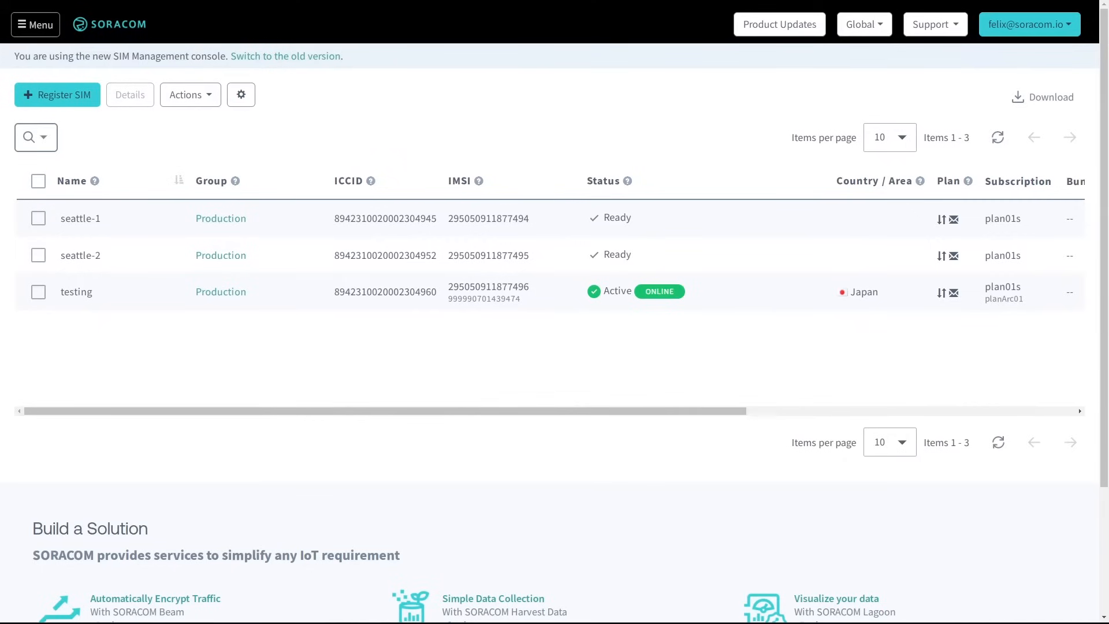
mouse_move(683, 356)
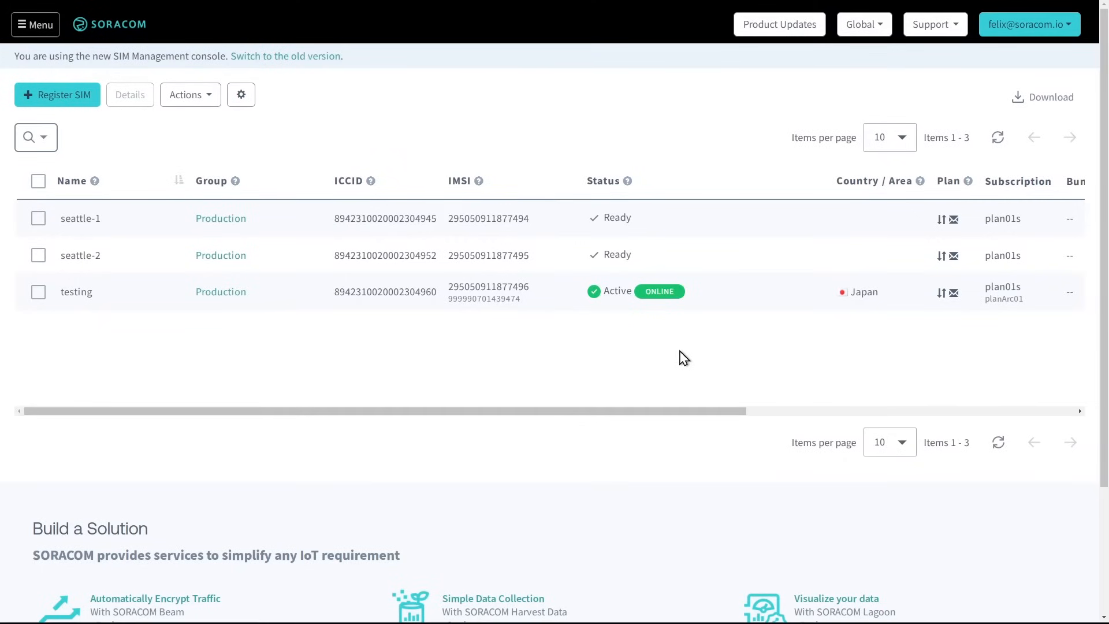
Enable IMEI lock on the testing SIM so it works only with the designated device
left_click(39, 292)
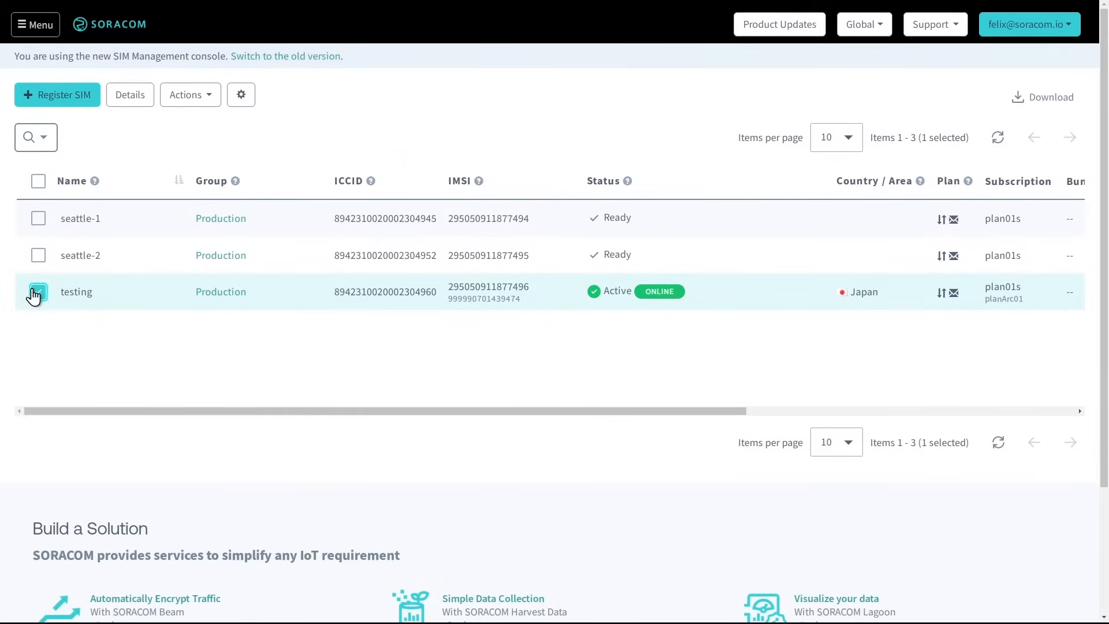
left_click(190, 95)
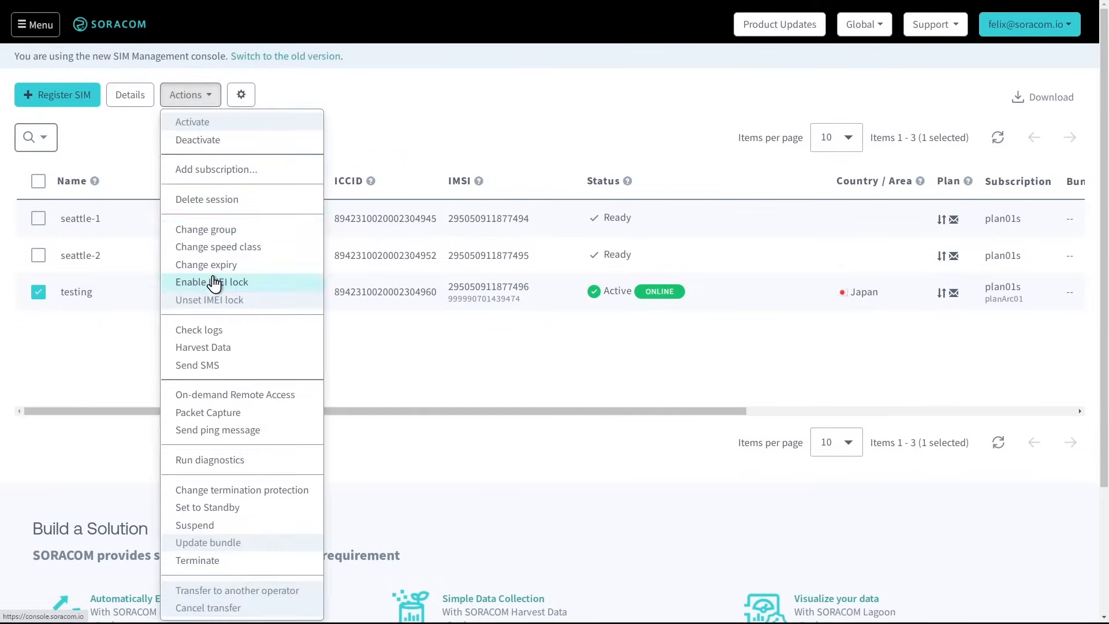
left_click(212, 281)
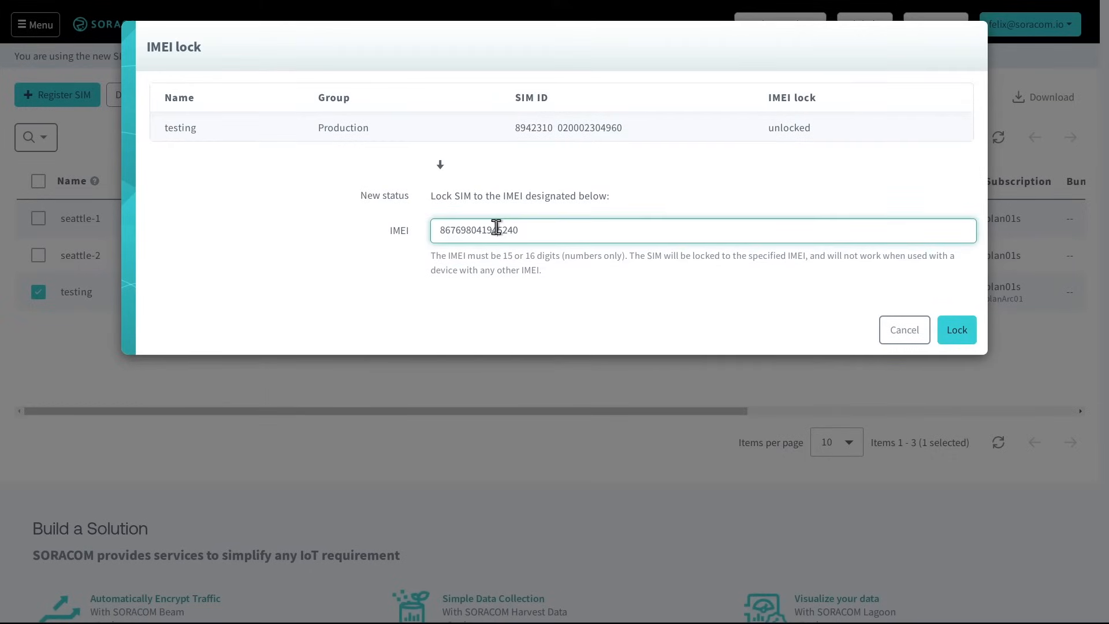
left_click(956, 330)
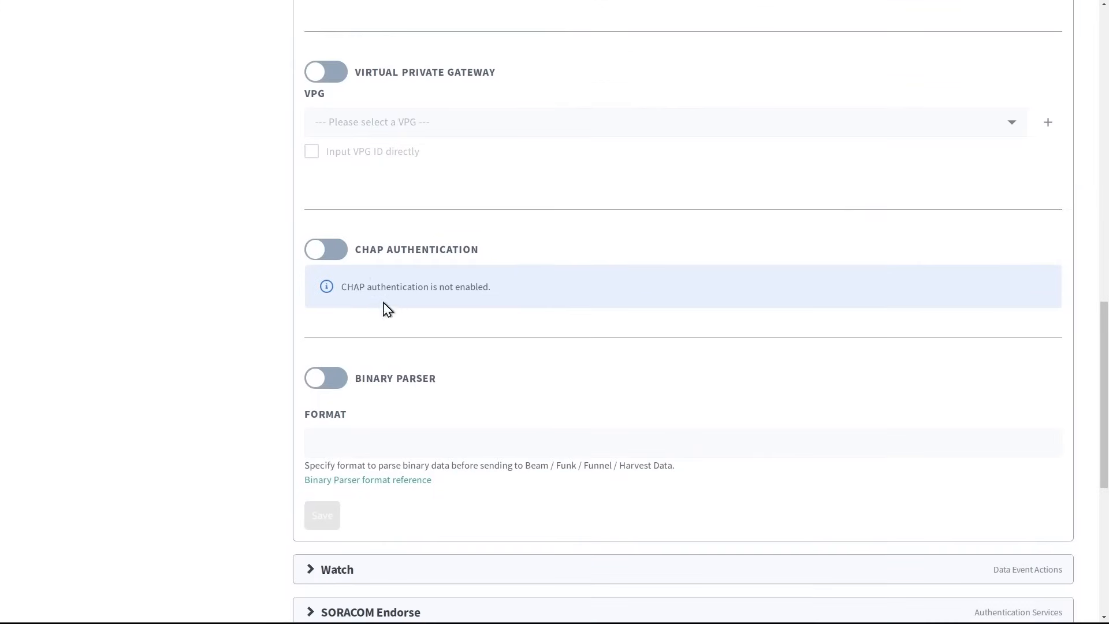
Turn on CHAP authentication with username mychapuser and a password, and save it
left_click(325, 249)
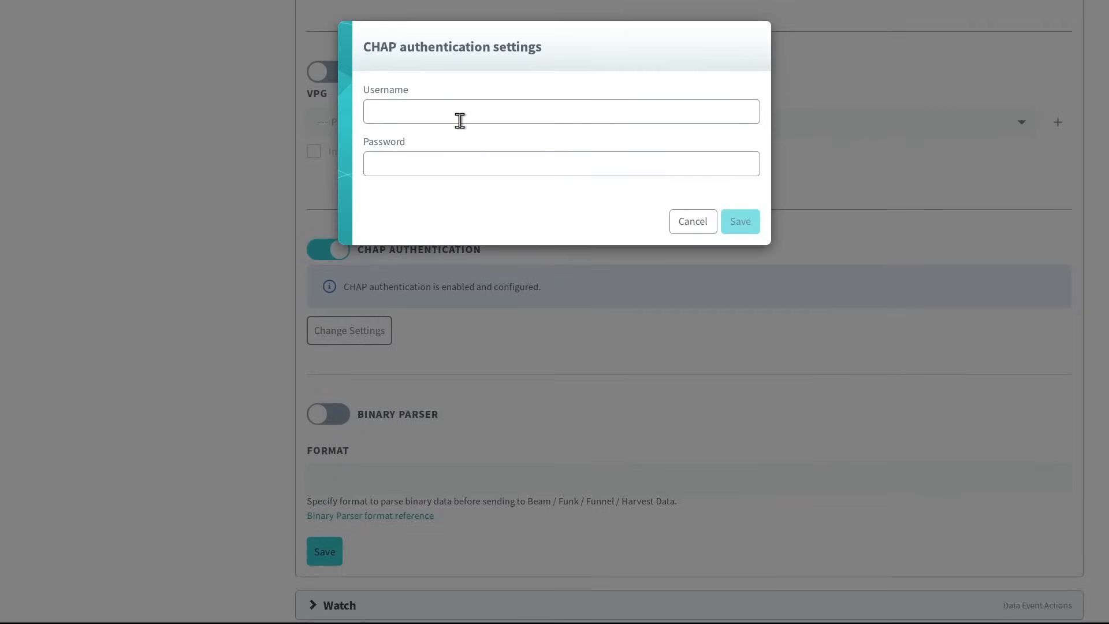
type("mychapuser")
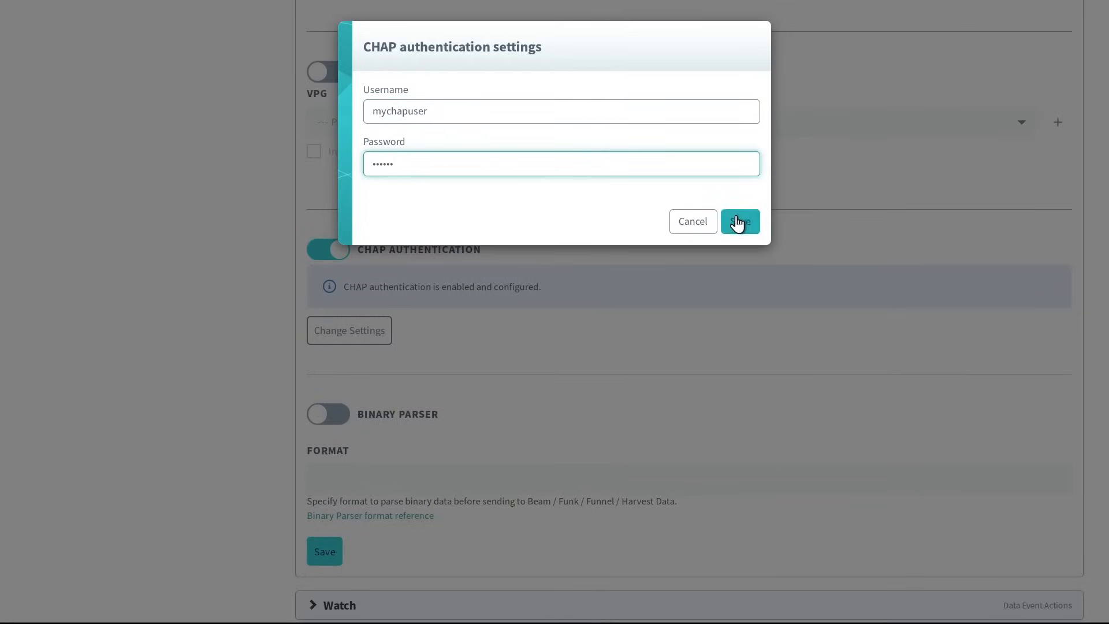
left_click(739, 221)
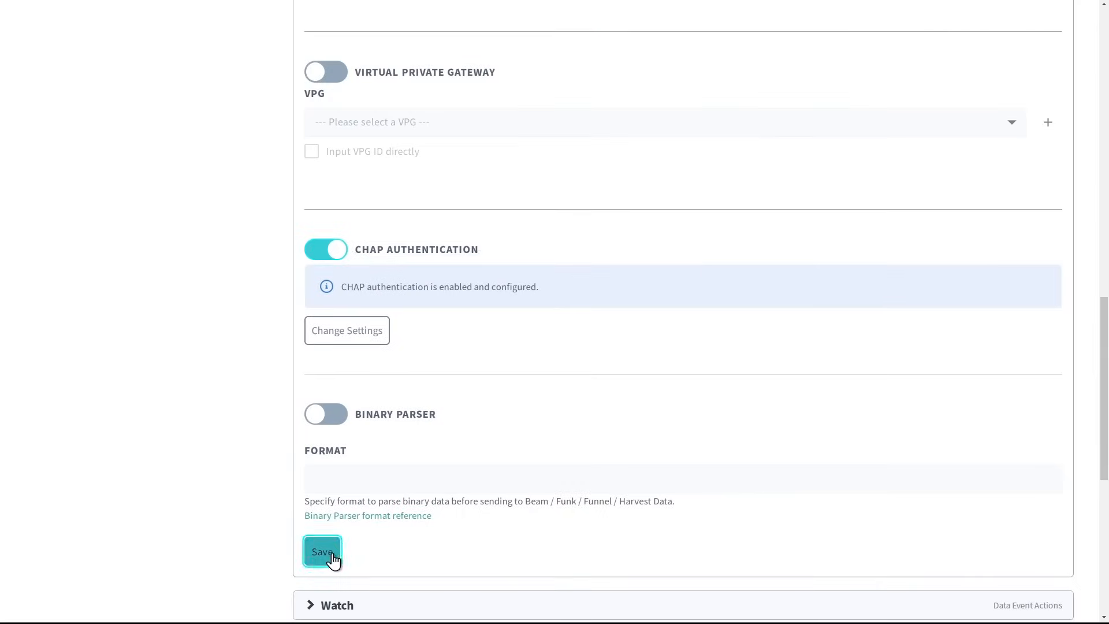
Save the group settings, check /etc/ppp/peers/soracom uses mychapuser, and run sudo pon soracom
left_click(322, 551)
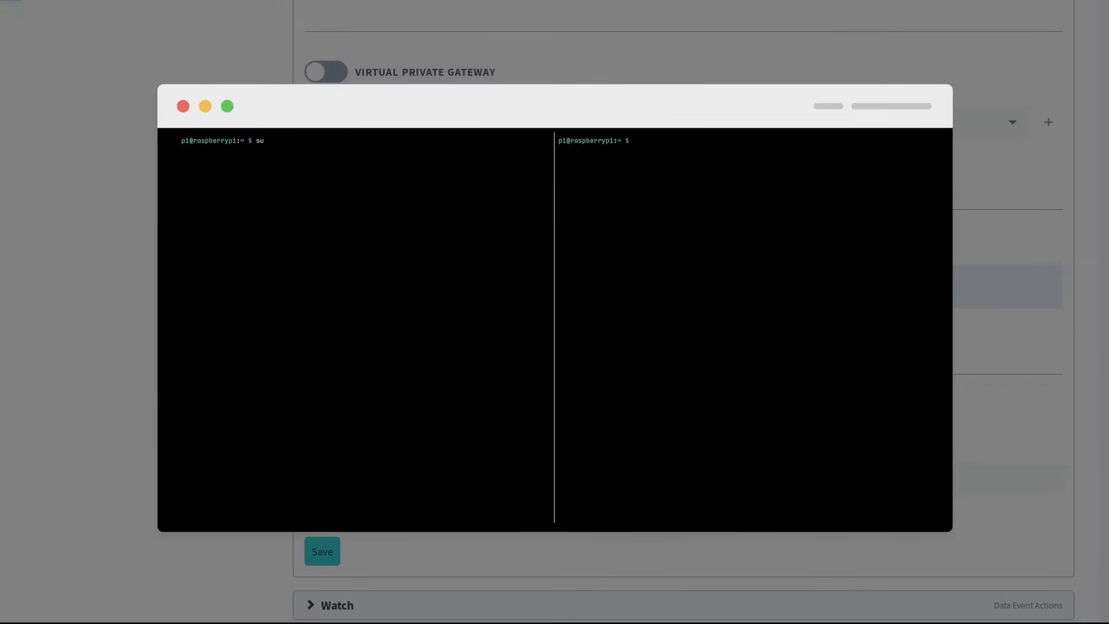
type("sudo nano /etc/ppp/peers/")
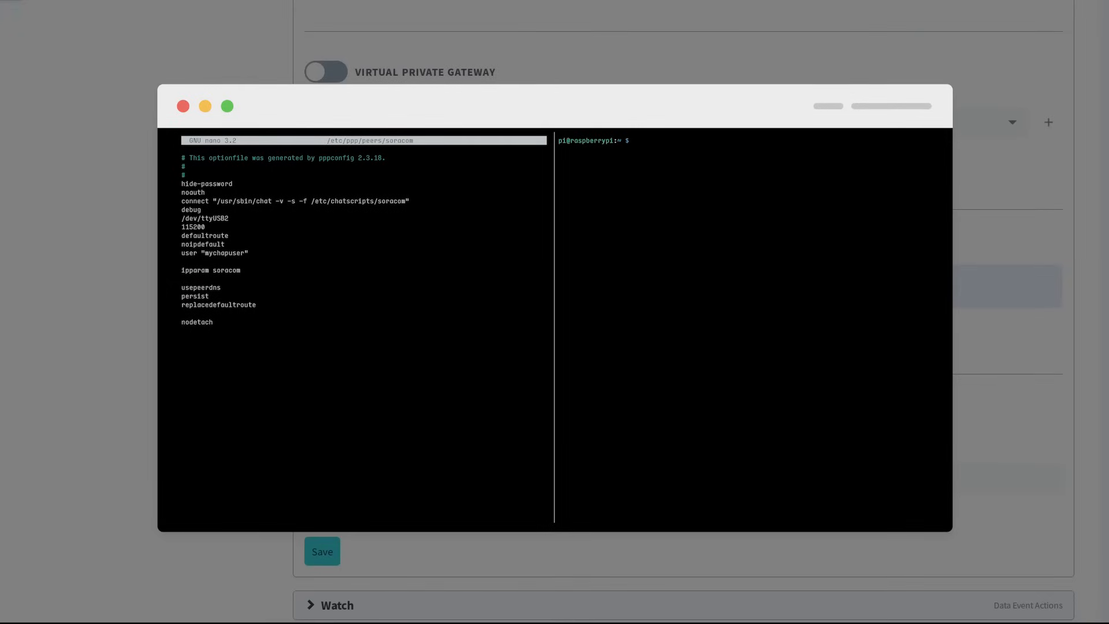
type("sudo pon soracom")
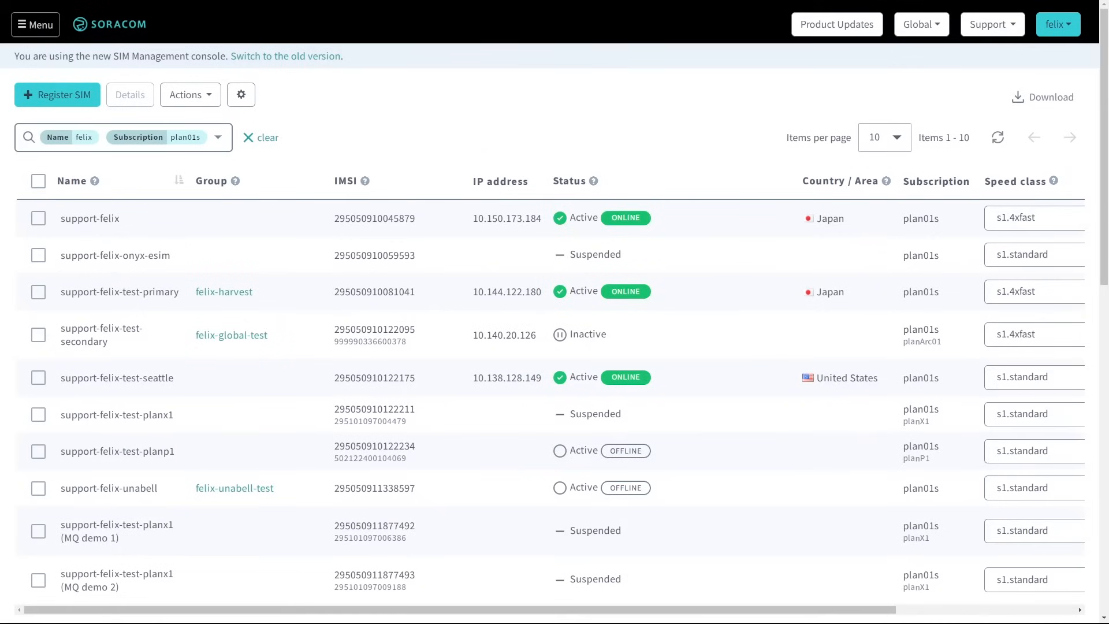
mouse_move(575, 113)
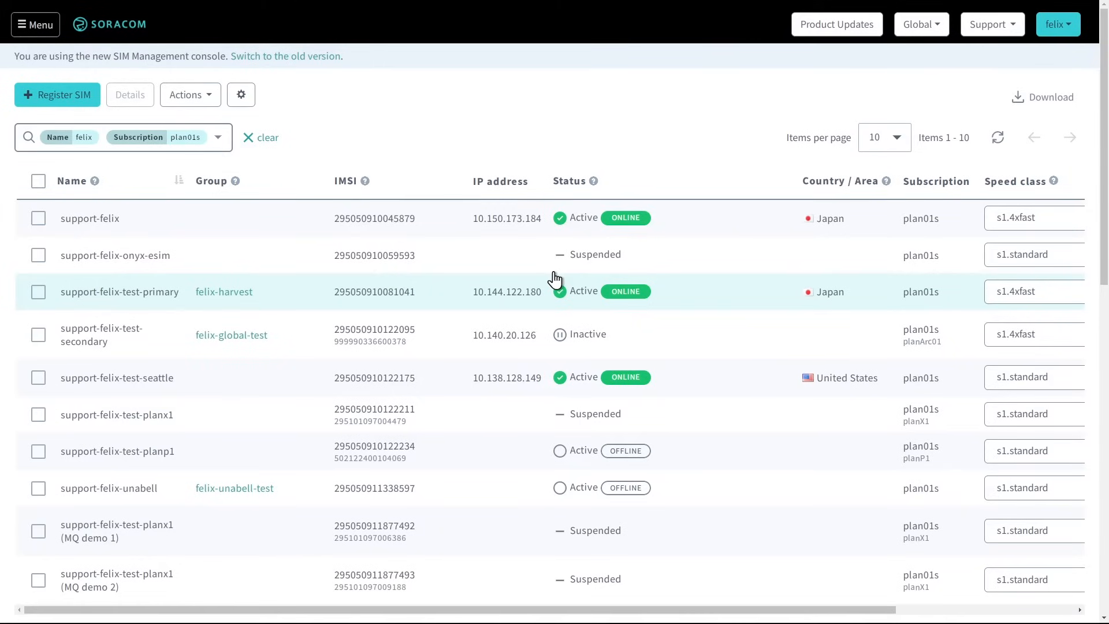
mouse_move(208, 182)
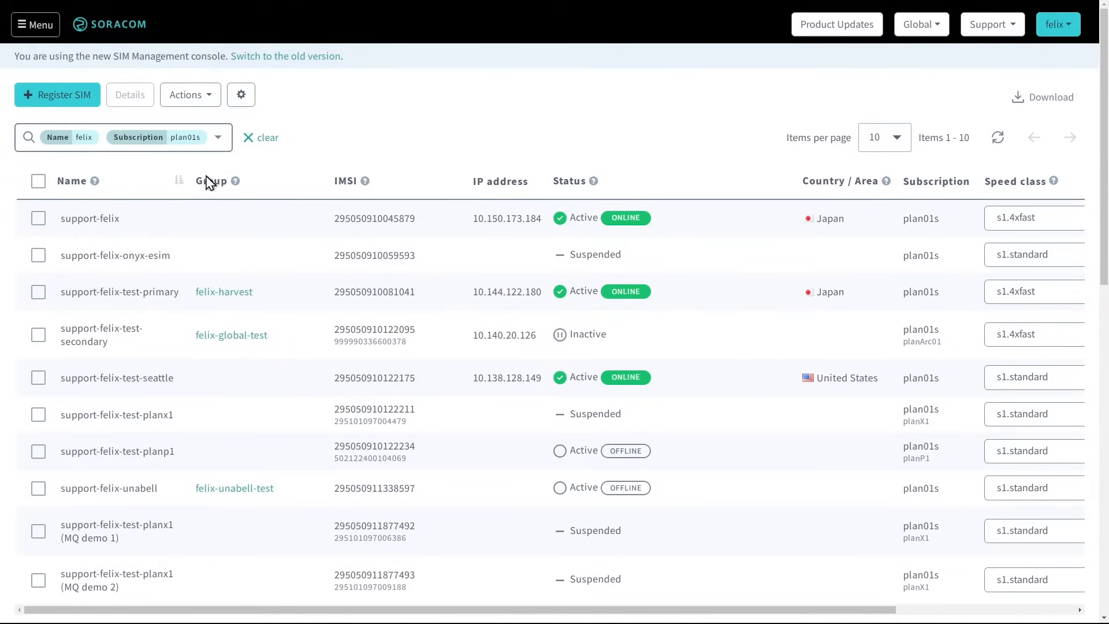
mouse_move(769, 174)
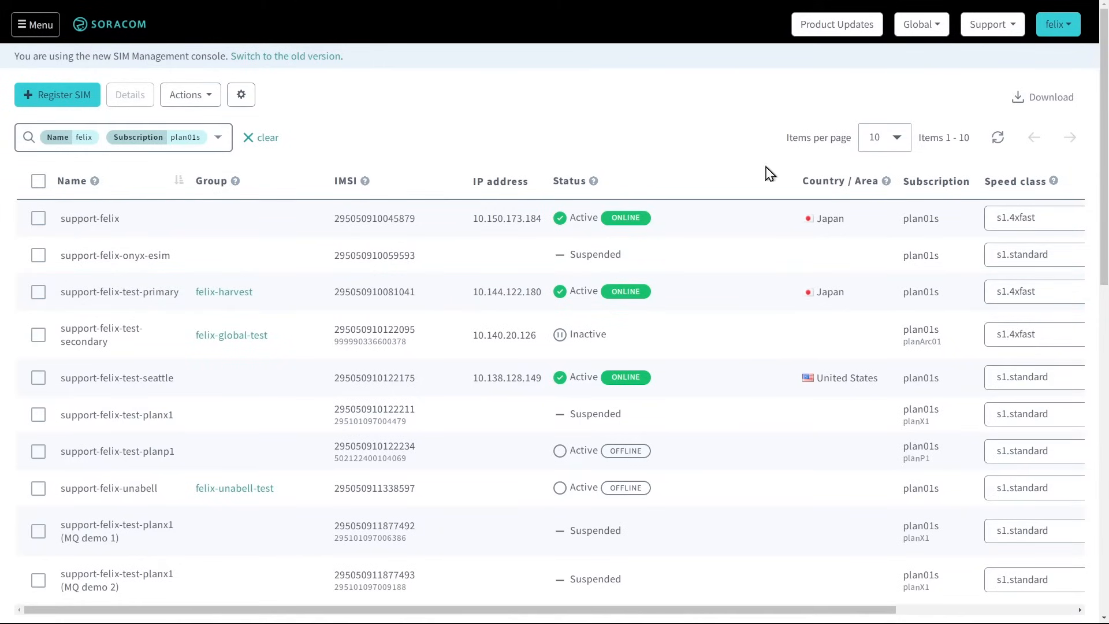
scroll("right", 3)
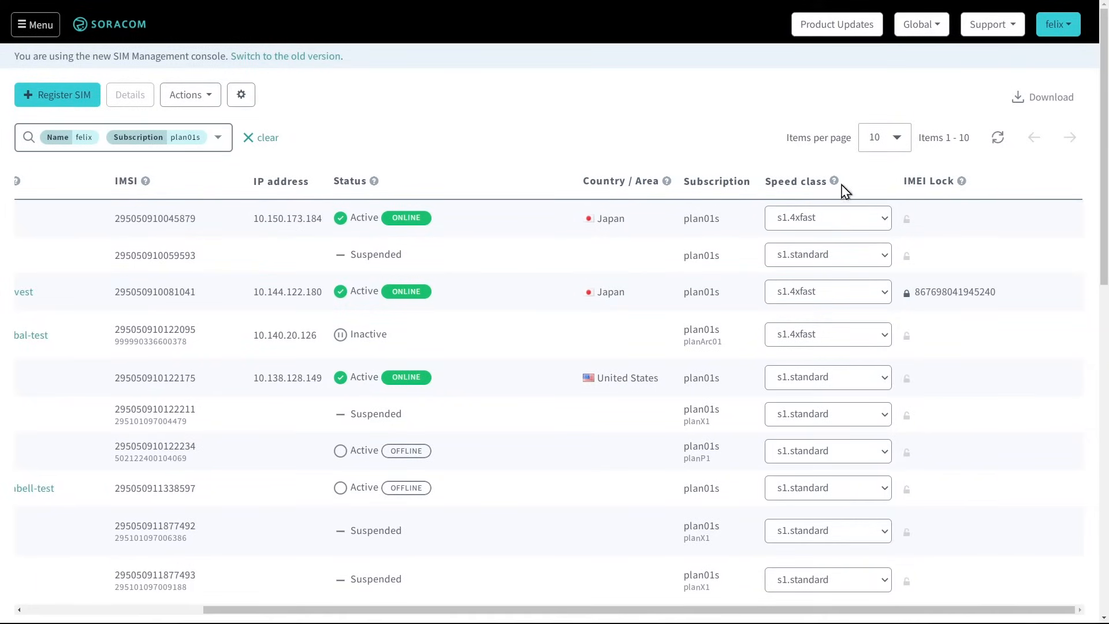
mouse_move(834, 180)
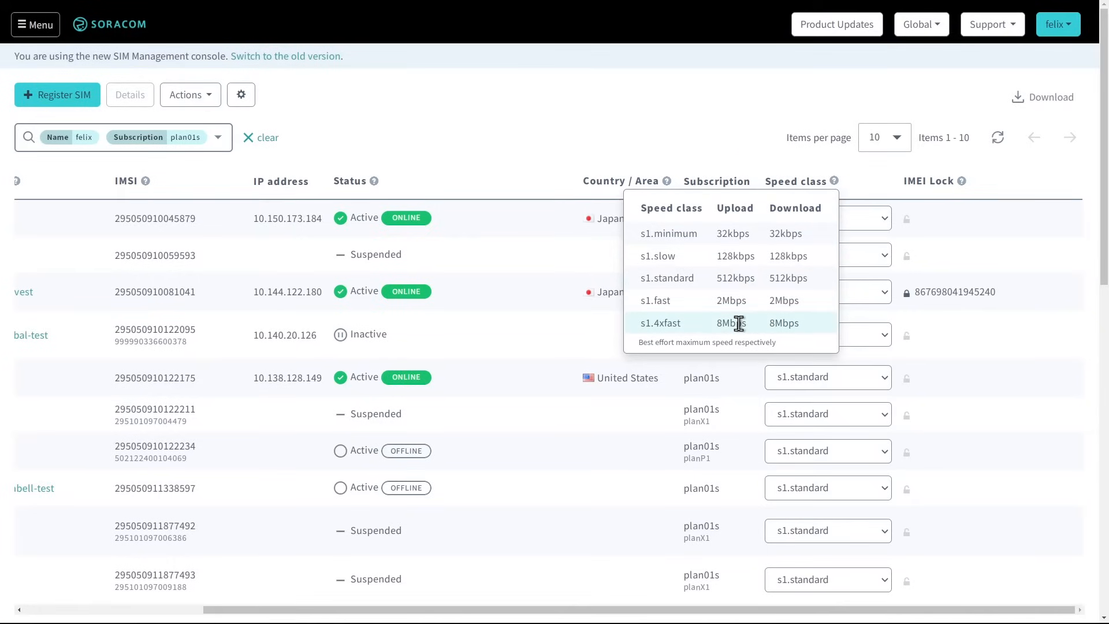
left_click(882, 291)
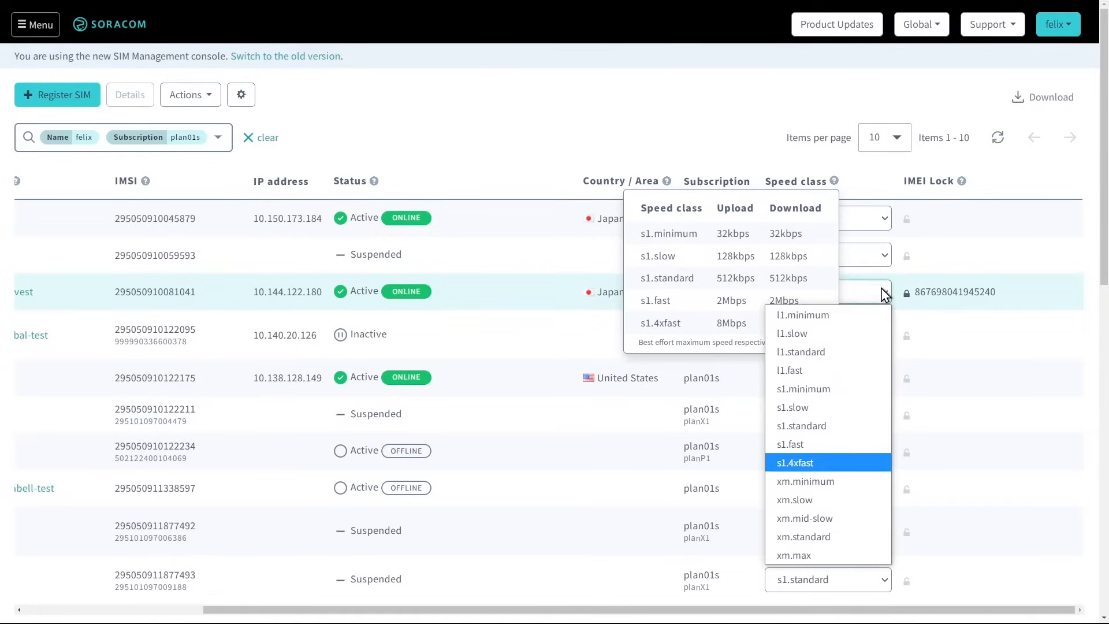
mouse_move(848, 464)
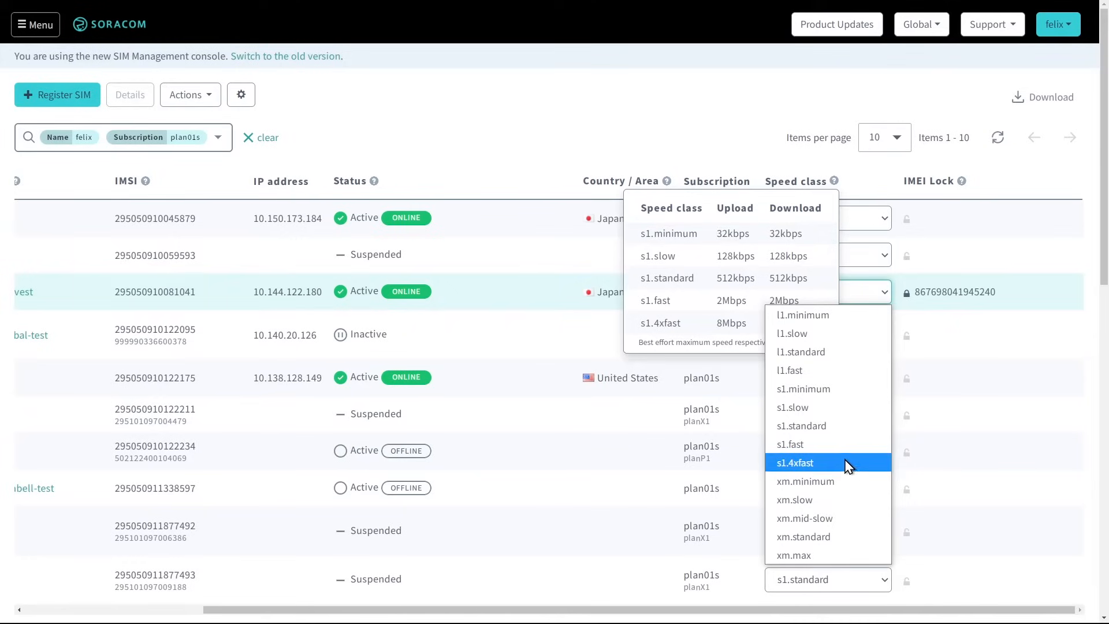
left_click(794, 463)
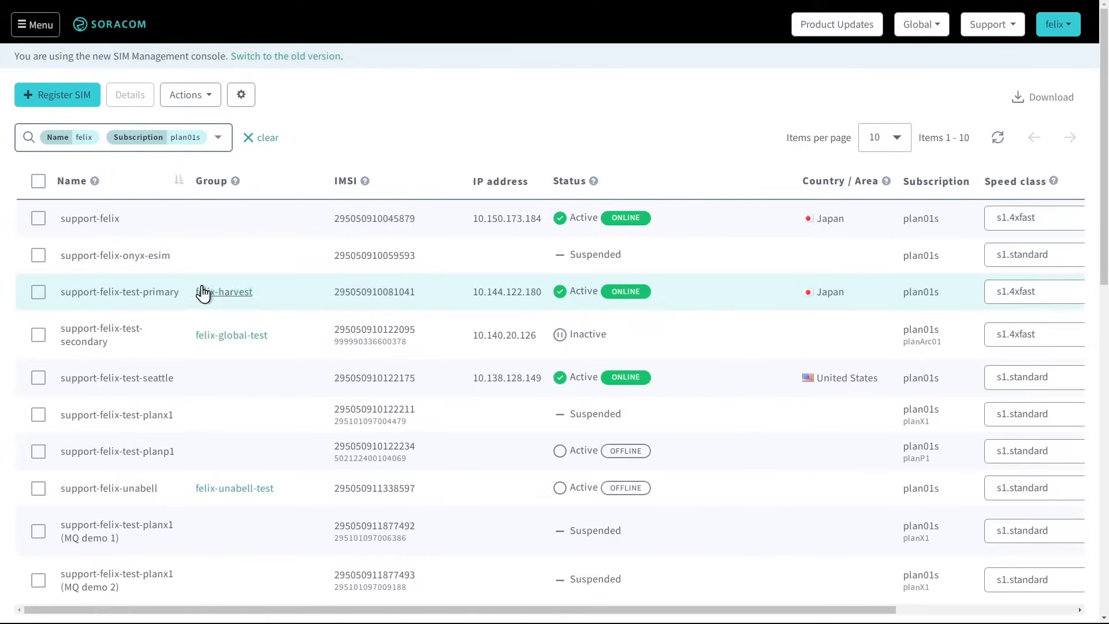
Show the support-felix-test-primary SIM's data usage details grouped by month
left_click(38, 292)
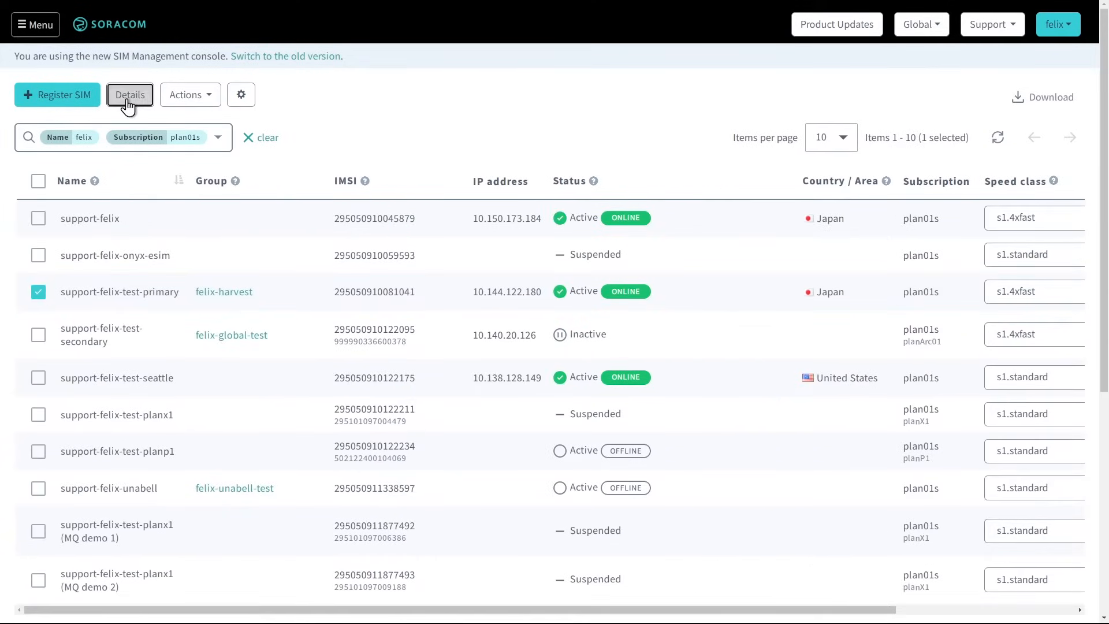
left_click(129, 94)
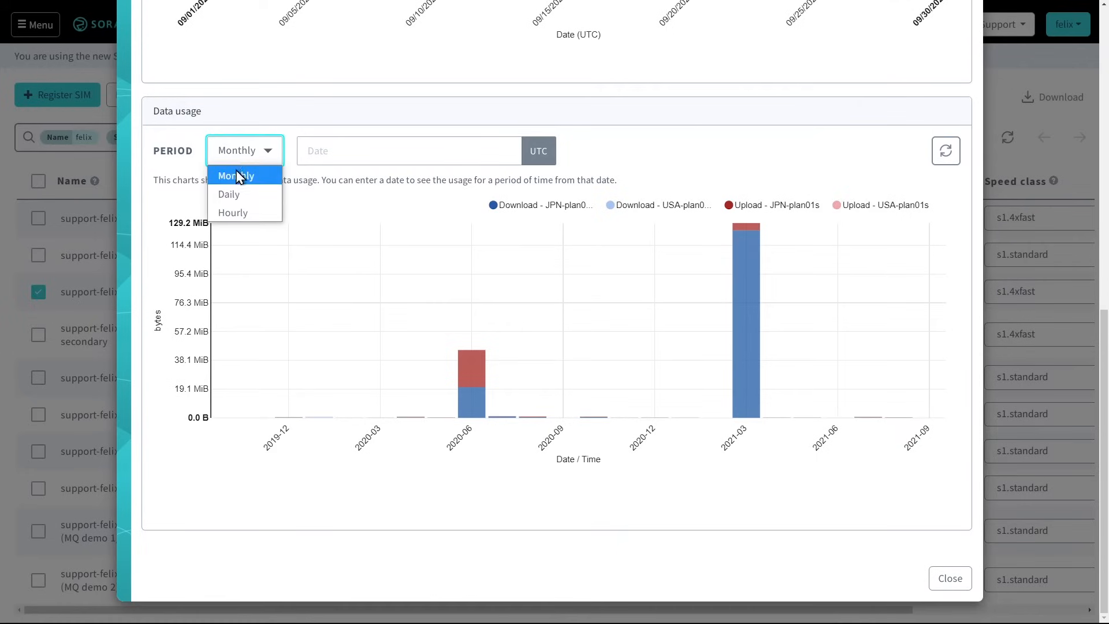
left_click(244, 176)
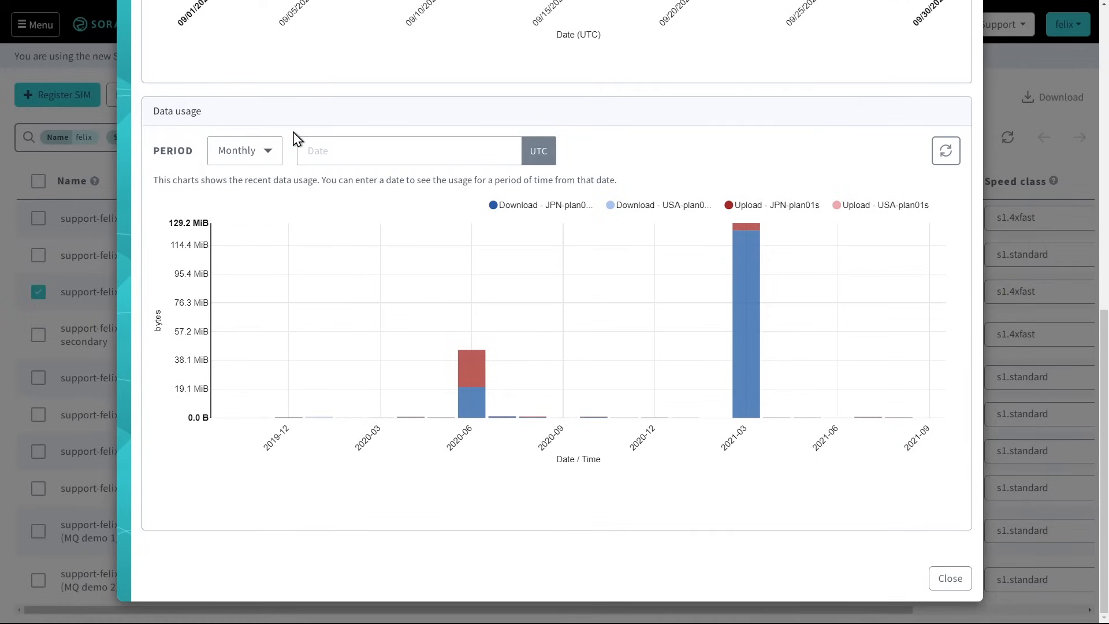
left_click(406, 274)
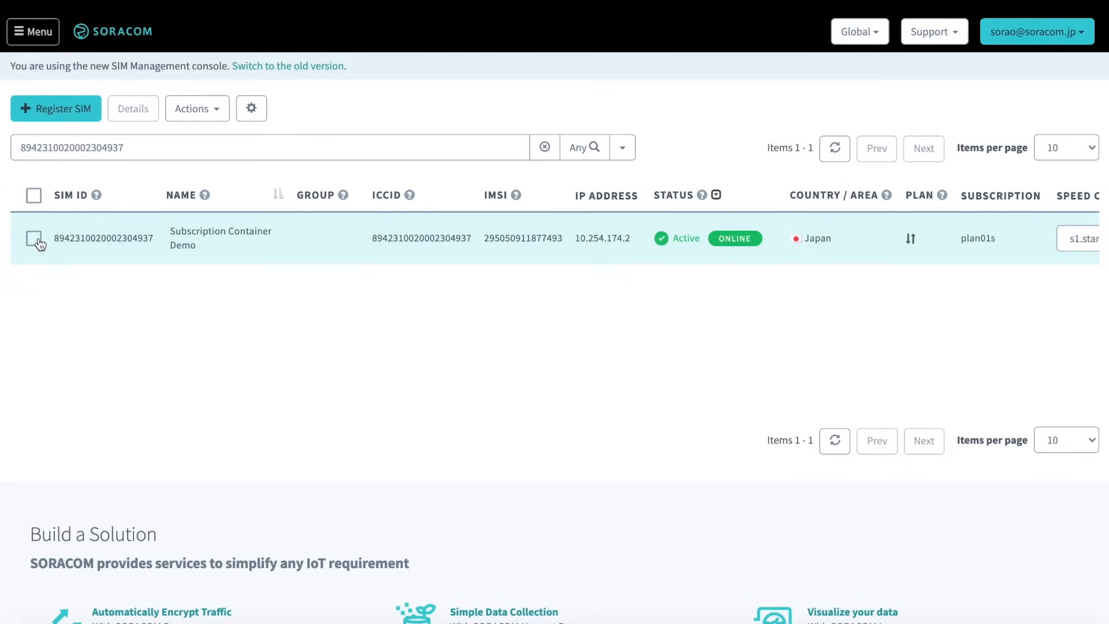
Add a planX1 subscription to the Subscription Container Demo SIM via its Actions menu
left_click(34, 239)
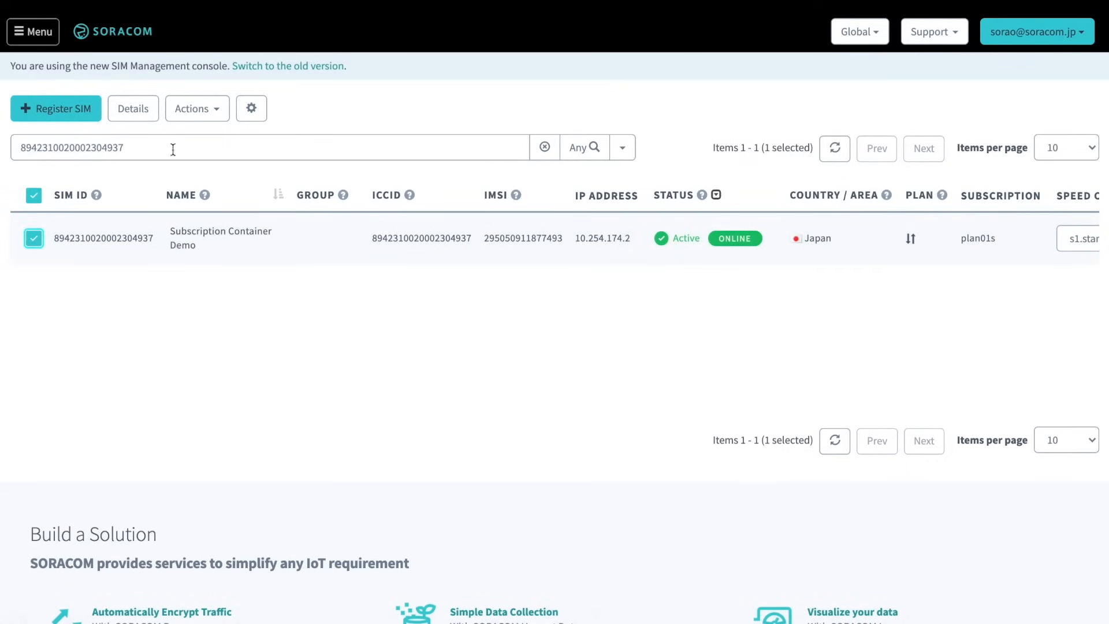
left_click(196, 108)
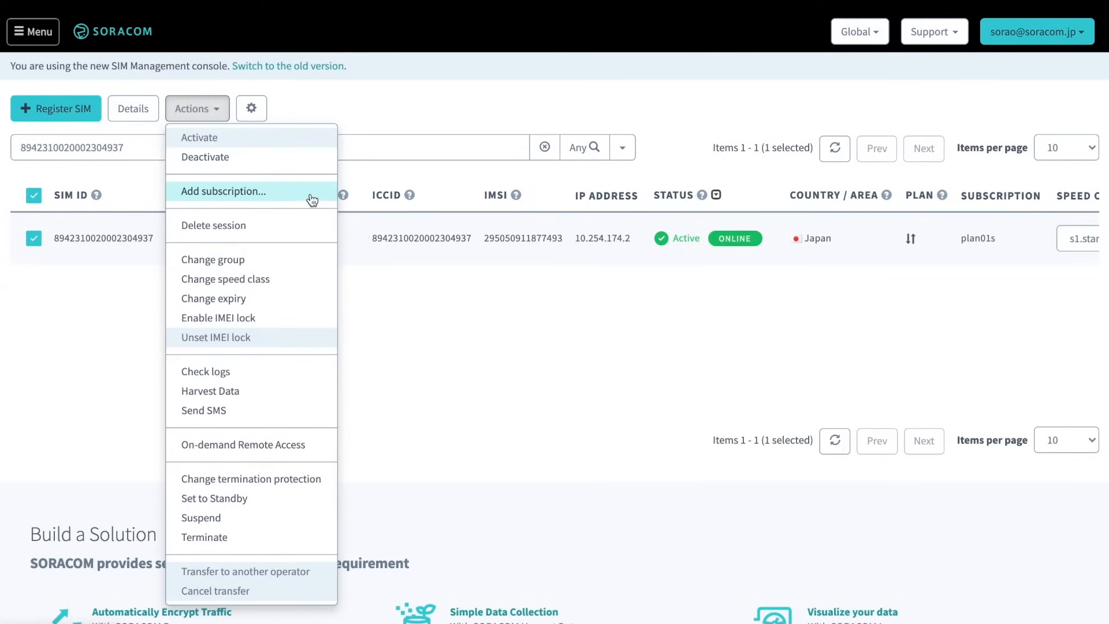
left_click(223, 191)
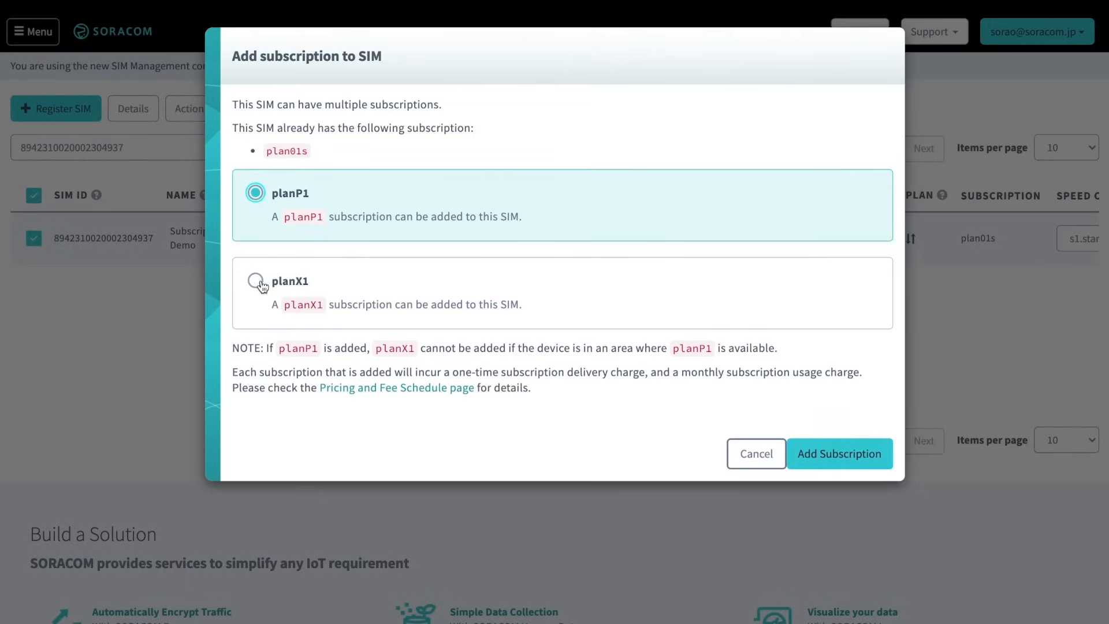
left_click(254, 281)
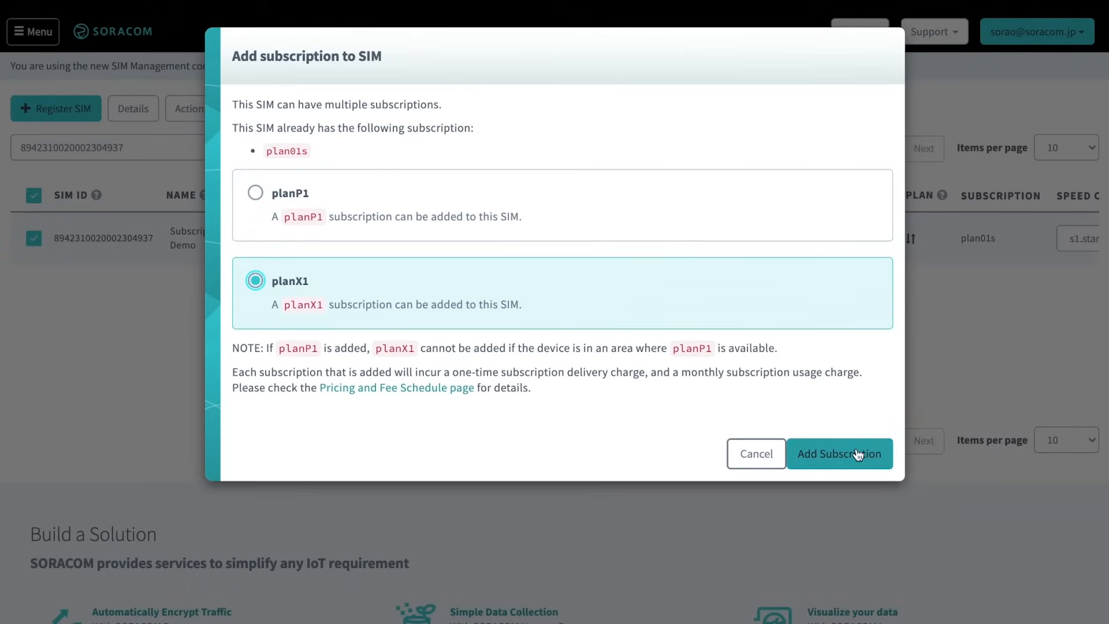
left_click(838, 454)
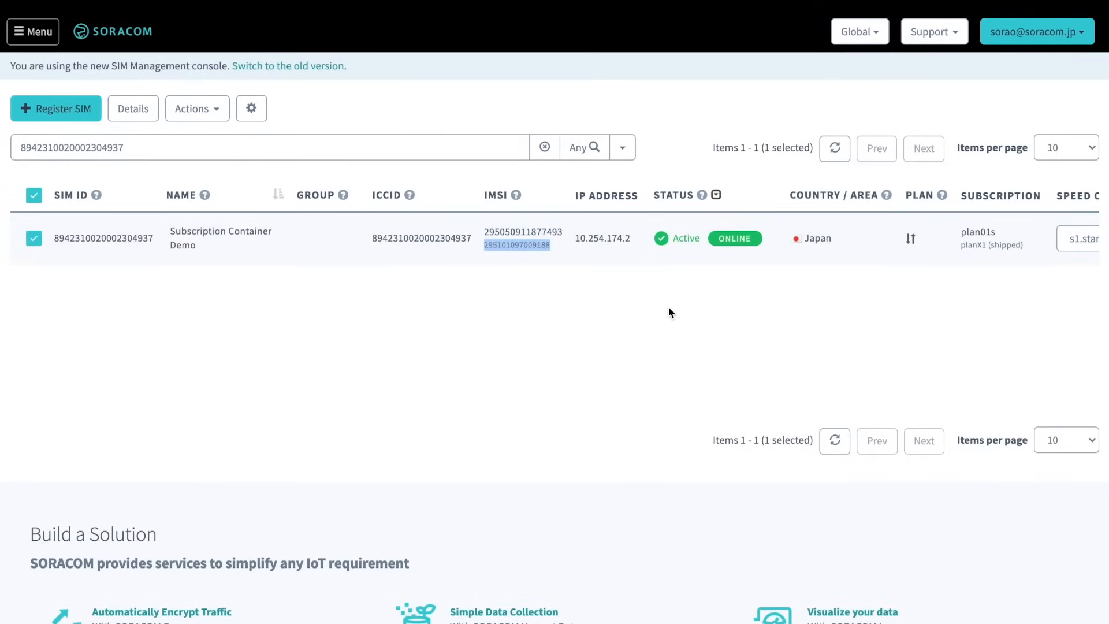
Refresh the SIM list and show the demo SIM's details with plan01s and planX1 IMSIs
left_click(835, 147)
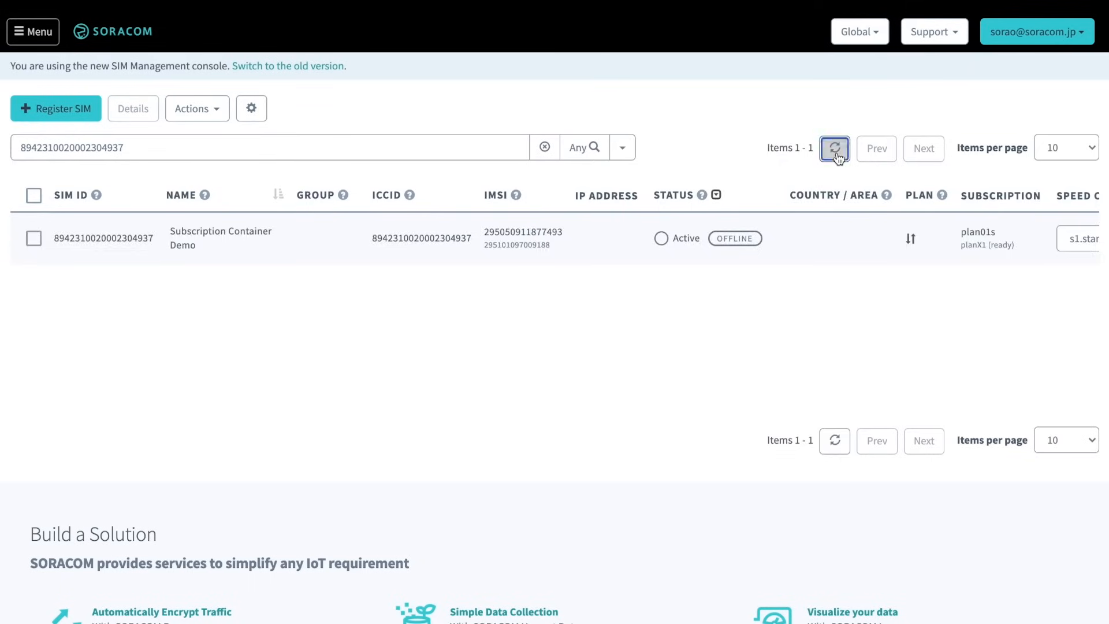
left_click(834, 148)
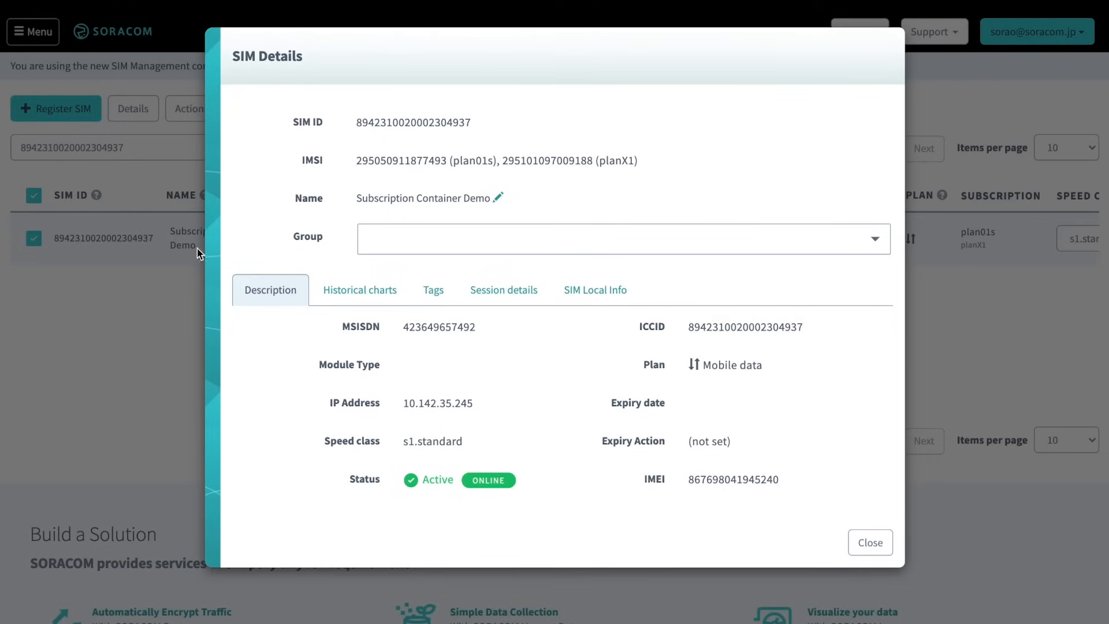
Show the demo SIM's session logs listing the newly created planX1 session
left_click(504, 290)
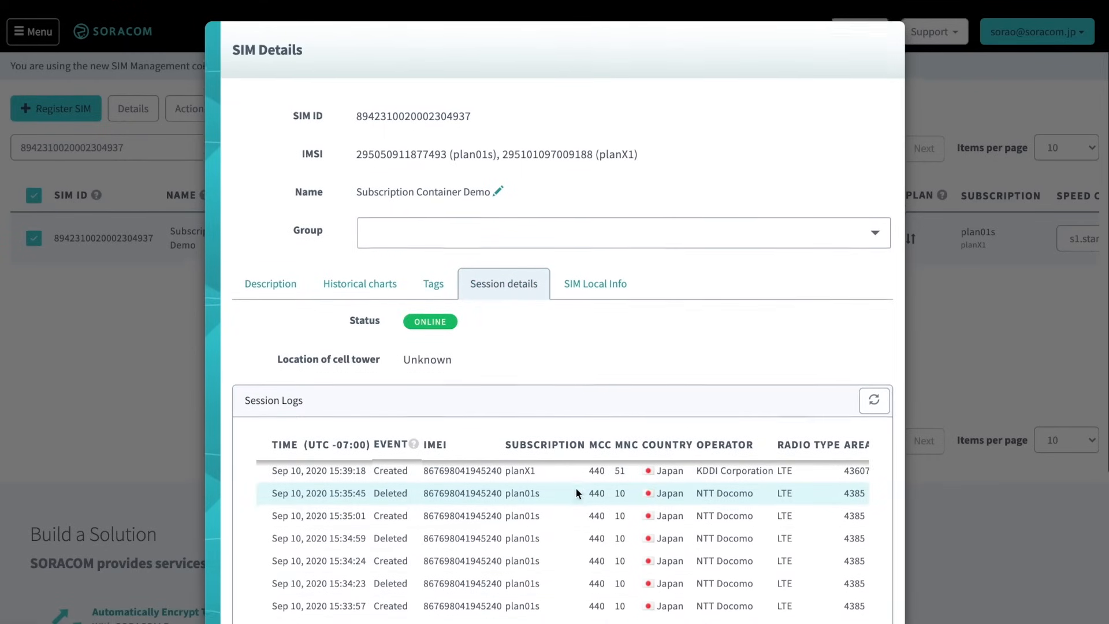
scroll("down", 3)
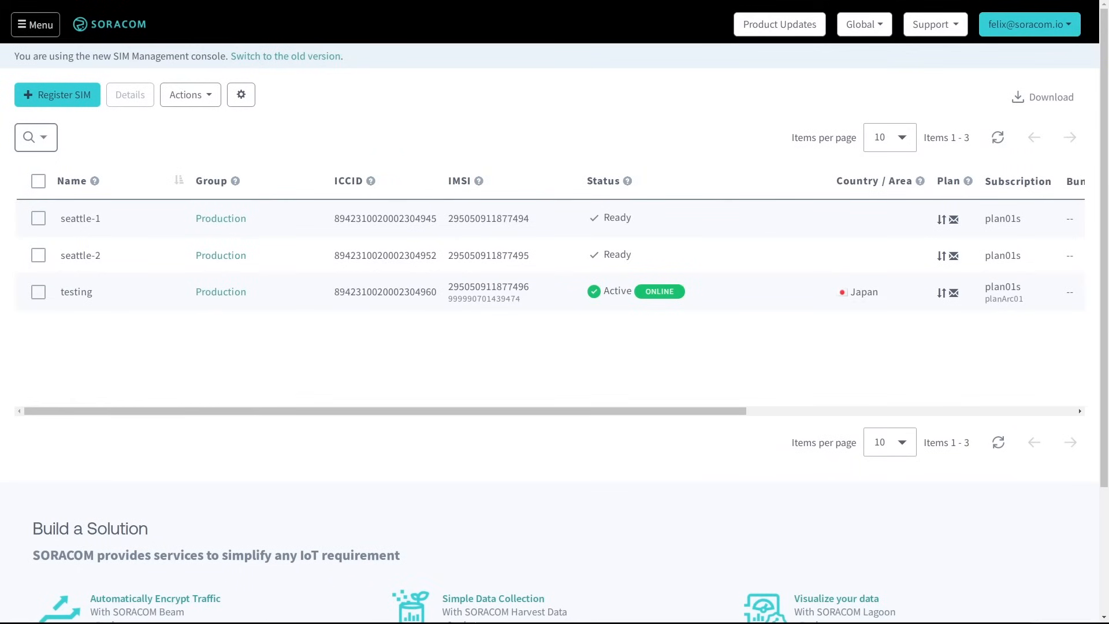
mouse_move(458, 394)
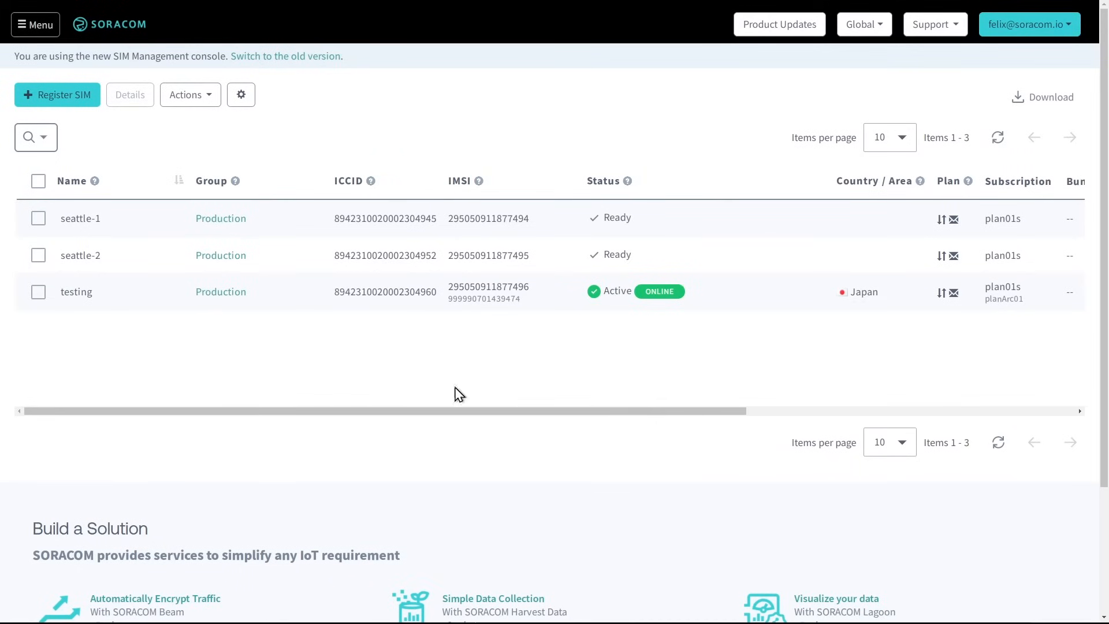
mouse_move(243, 369)
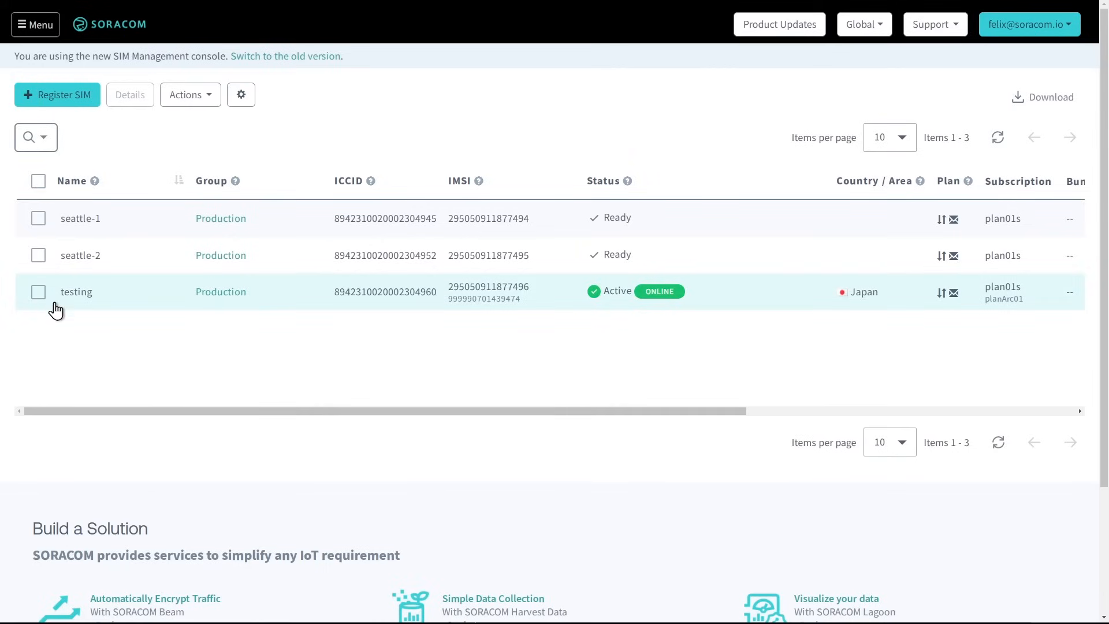
Deactivate the testing SIM from the Actions menu and confirm, returning to the SIM list
left_click(38, 291)
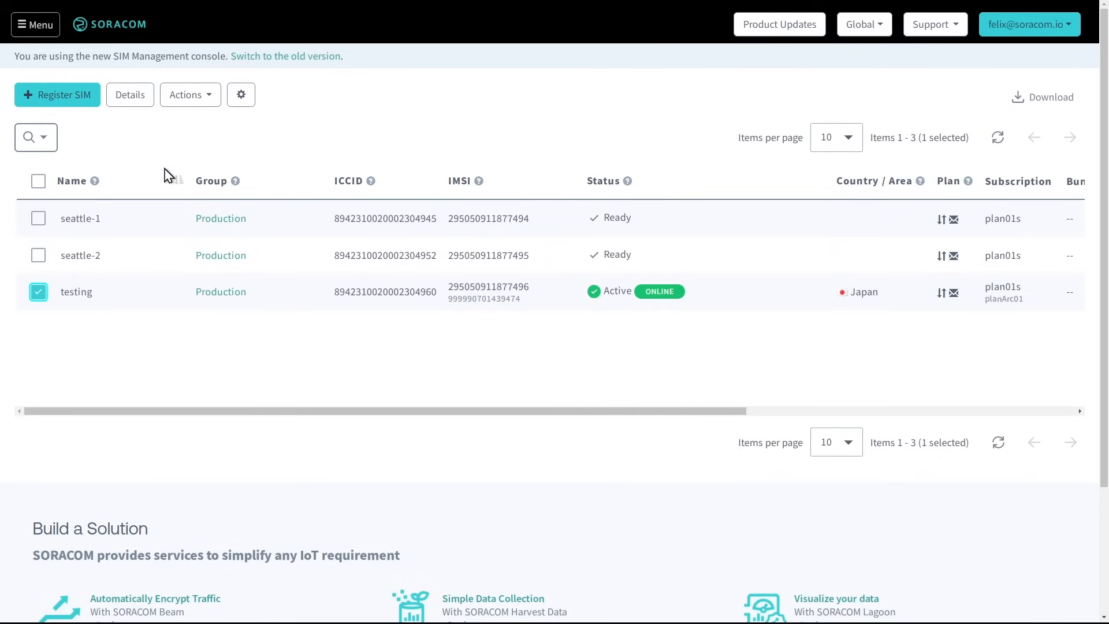
left_click(189, 94)
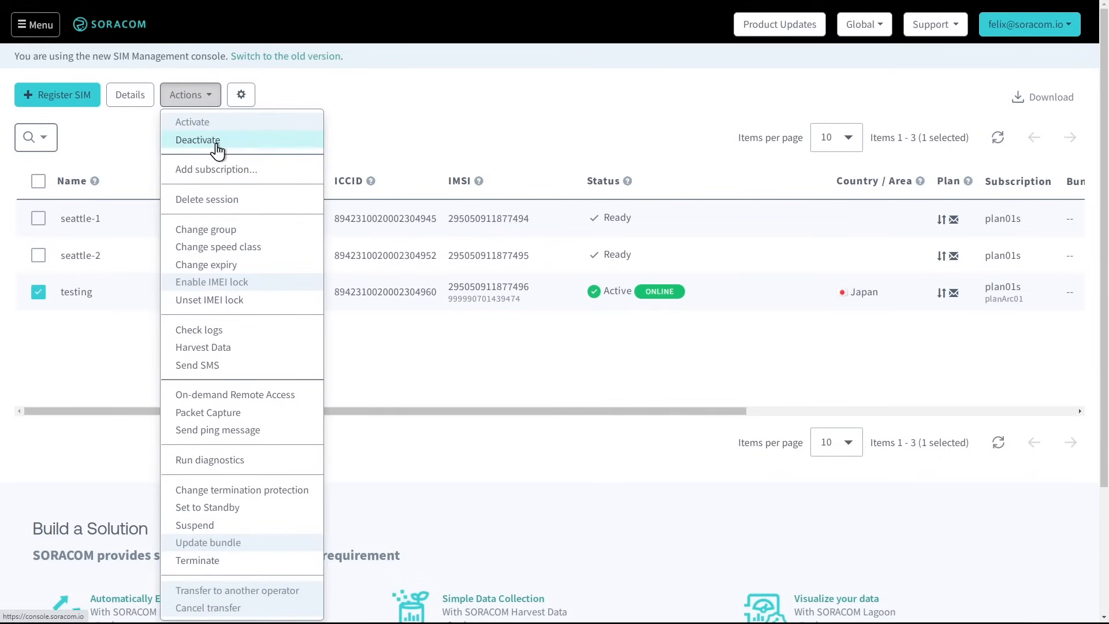
mouse_move(220, 507)
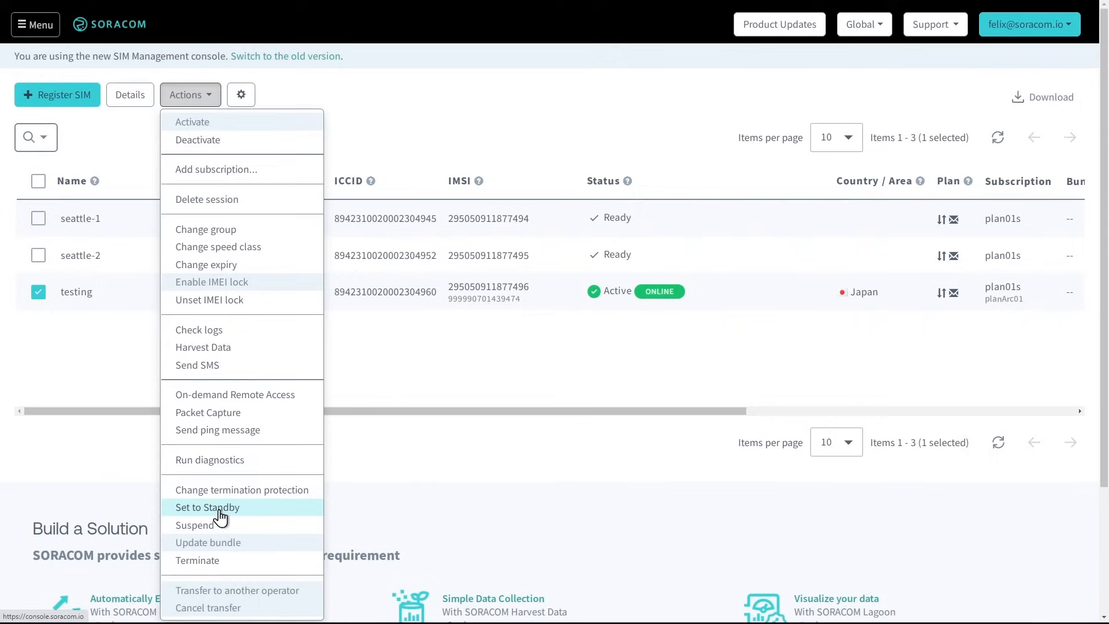
mouse_move(220, 529)
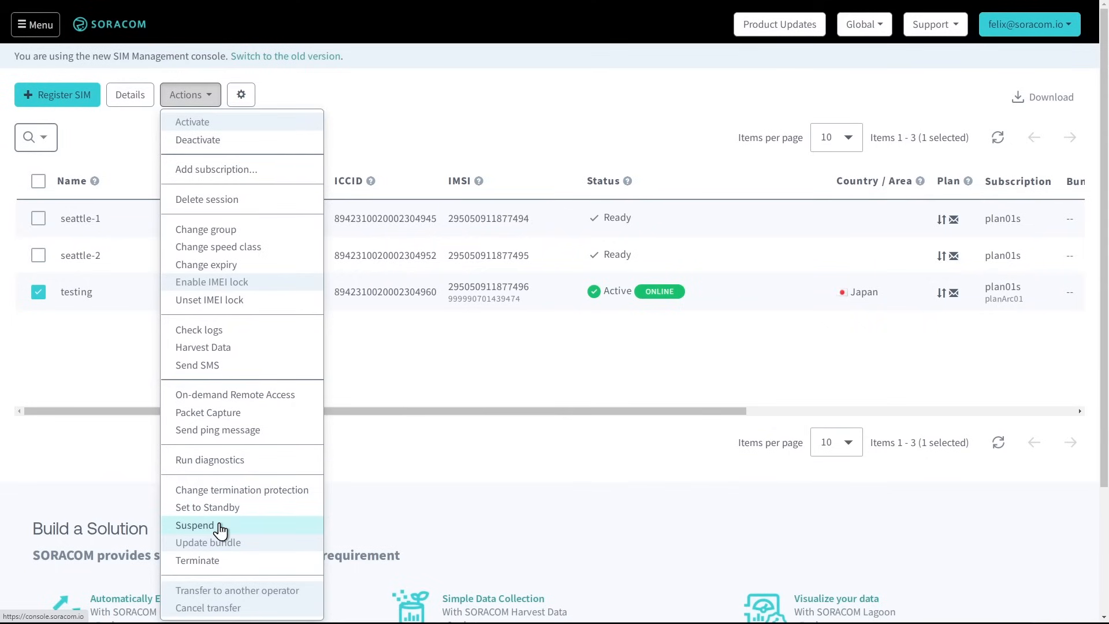
mouse_move(219, 569)
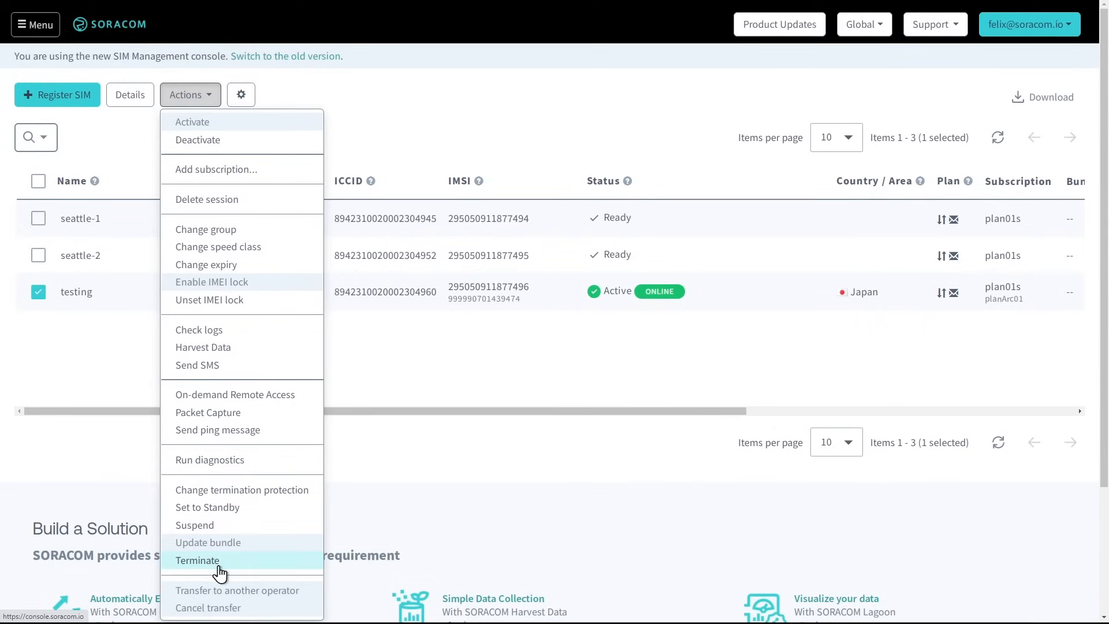
mouse_move(232, 381)
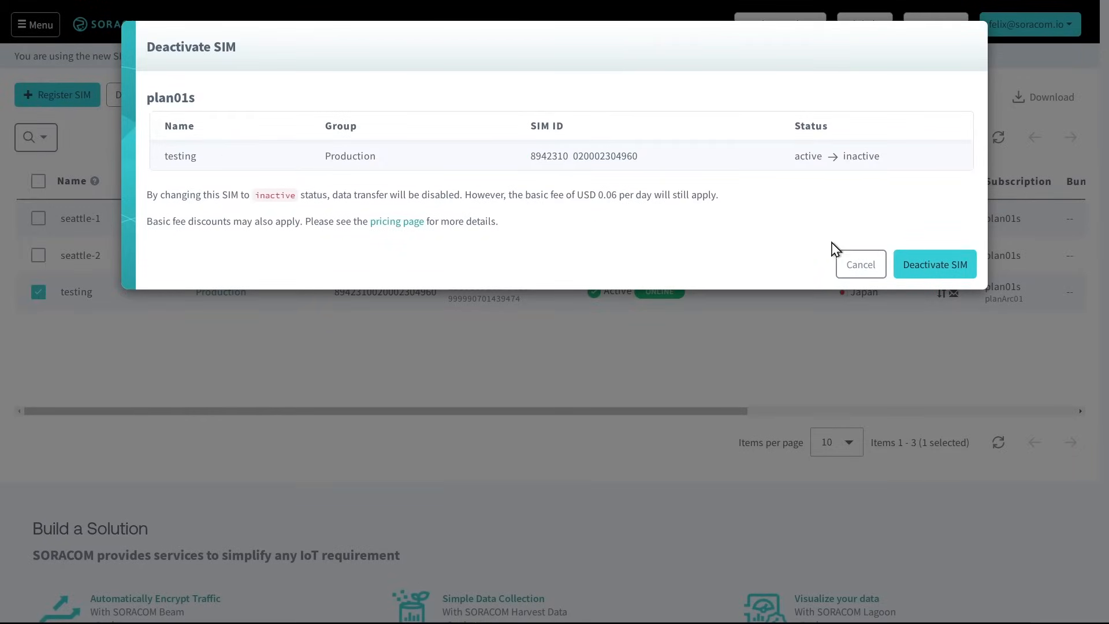
left_click(934, 263)
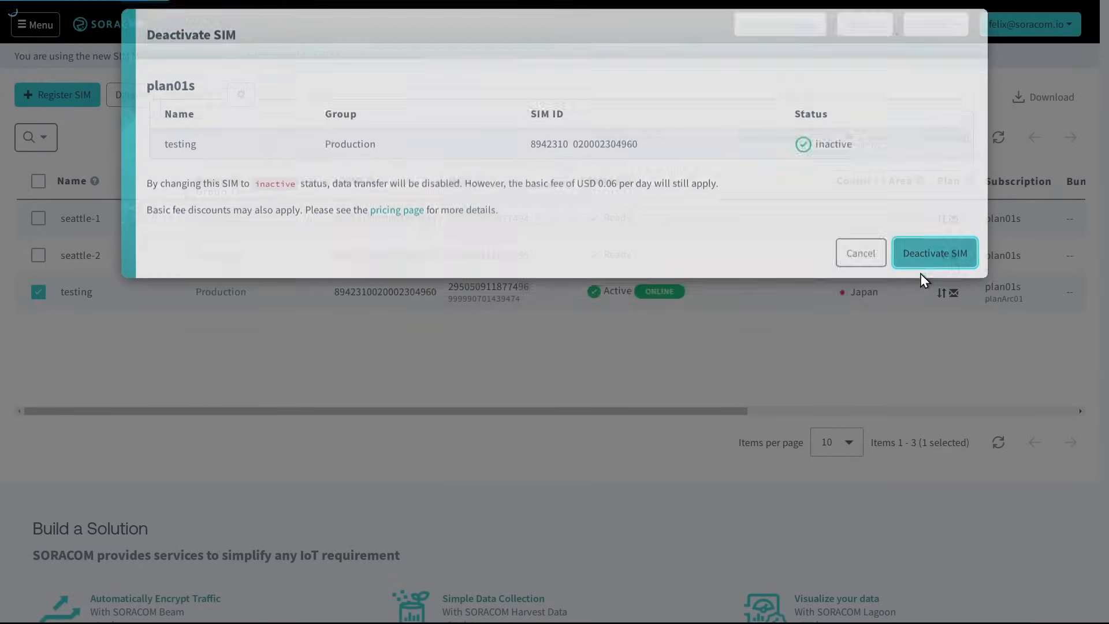
left_click(935, 253)
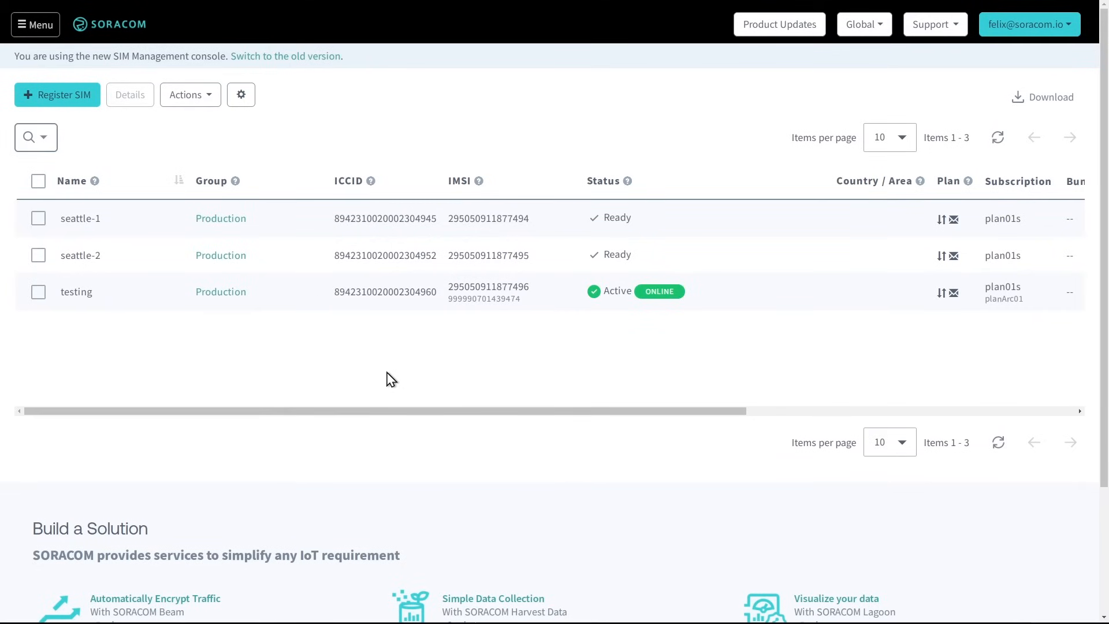
mouse_move(214, 344)
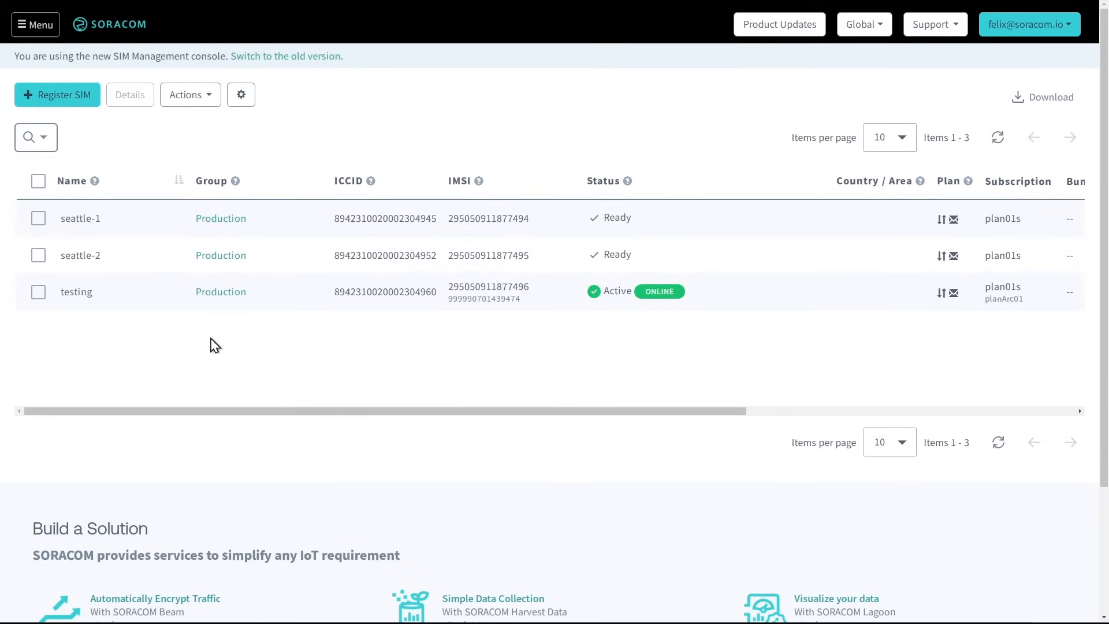
Change the testing SIM's expiry to Deactivate on 2021-09-30 at 17:00
left_click(38, 291)
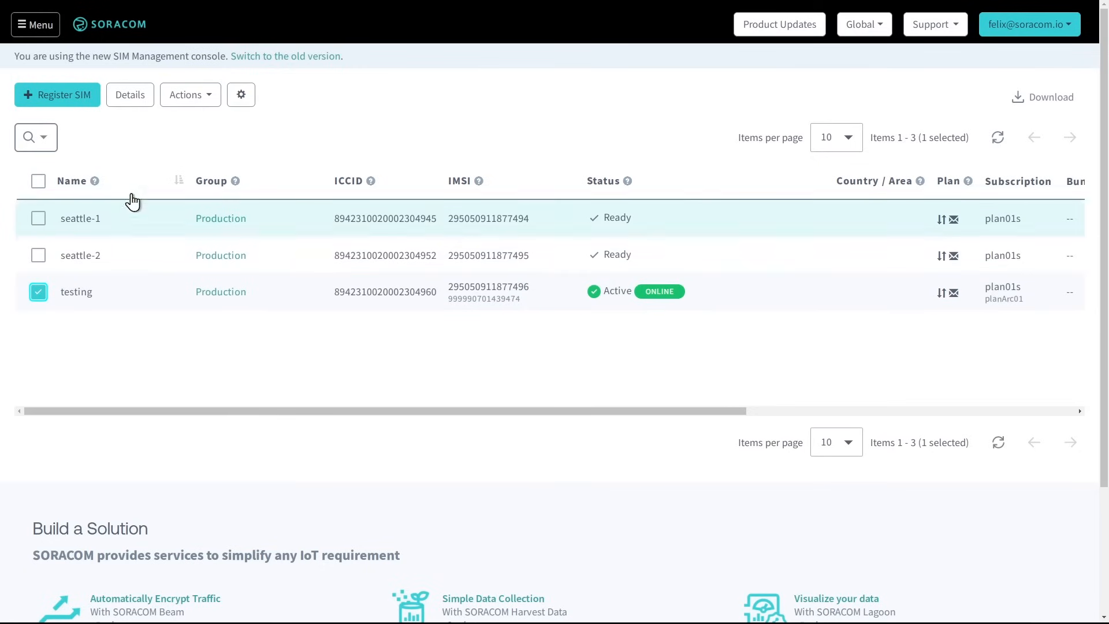
left_click(190, 94)
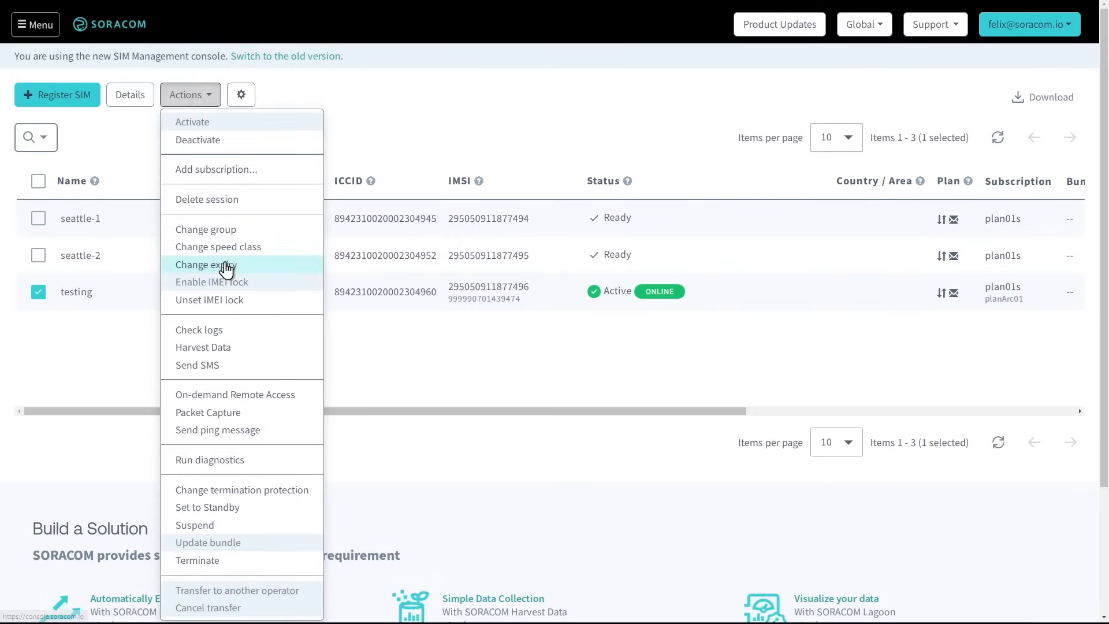
left_click(205, 265)
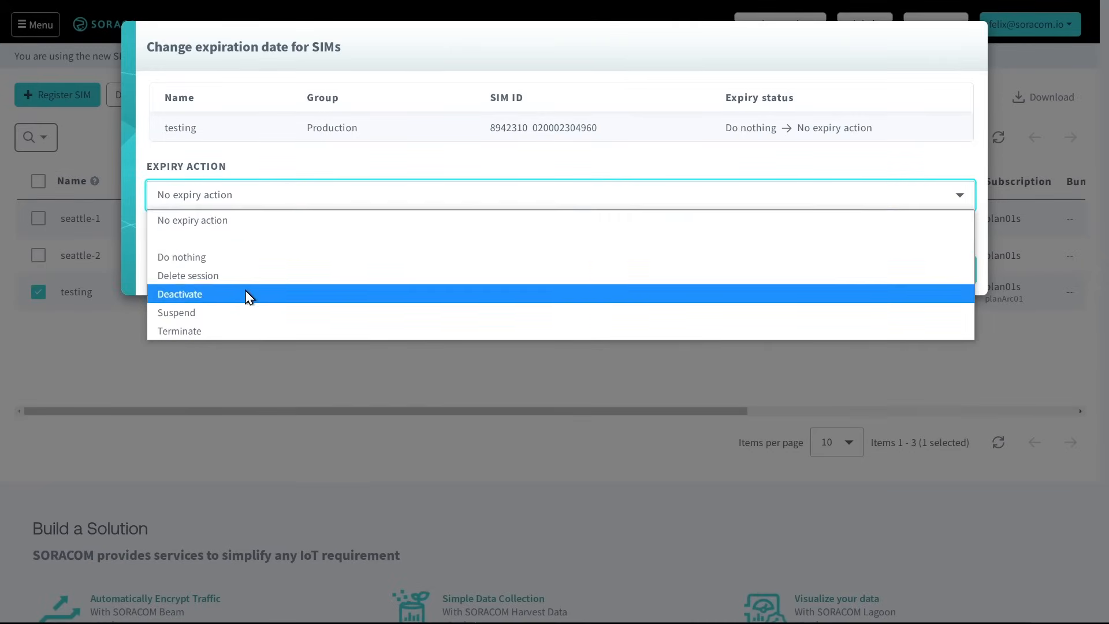
left_click(179, 293)
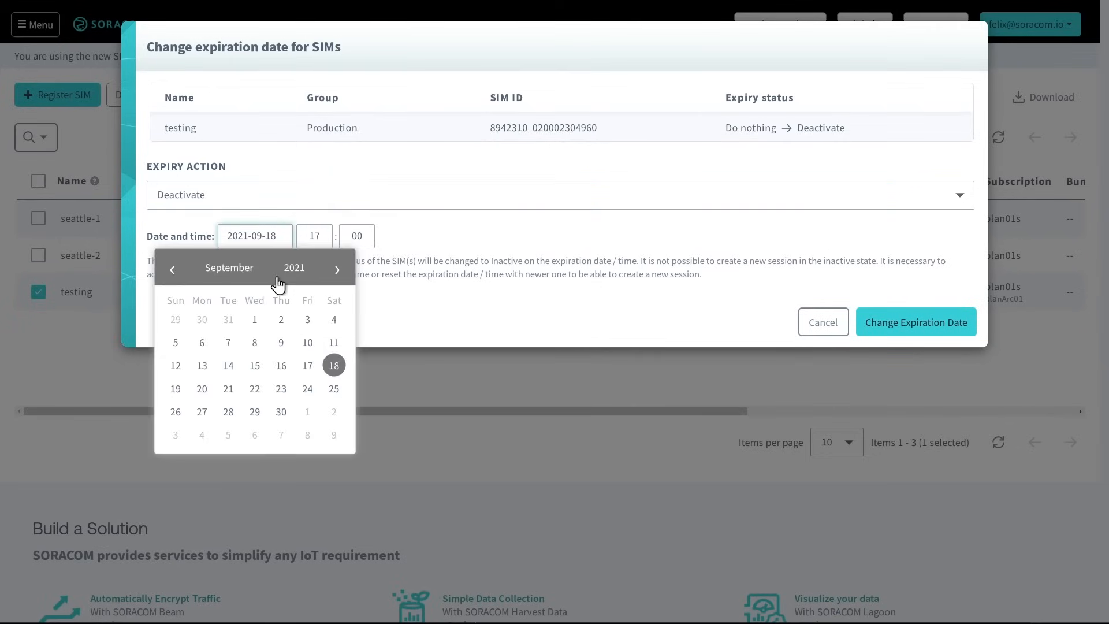
left_click(281, 412)
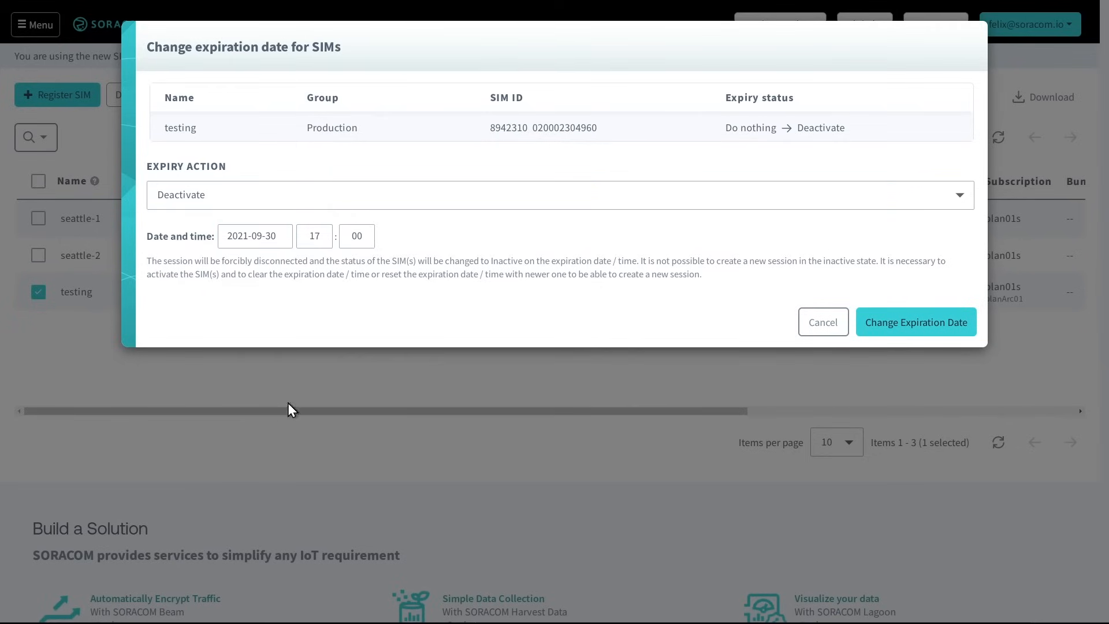
left_click(914, 321)
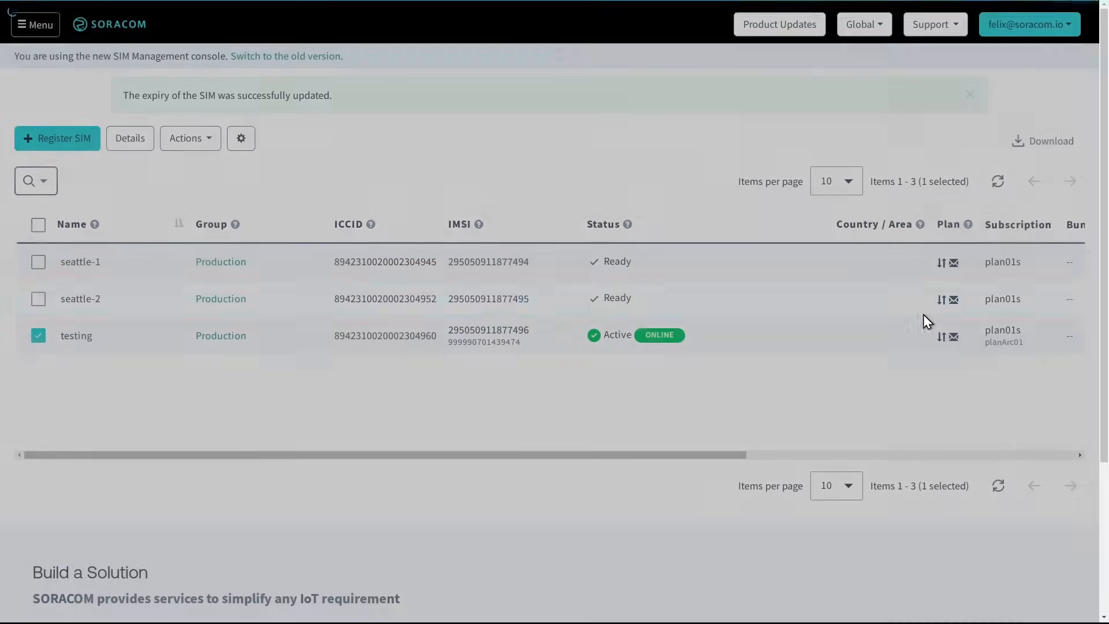
Begin a new event handler and name it 'Notify after 50MB usage' from the autocomplete suggestion
left_click(34, 24)
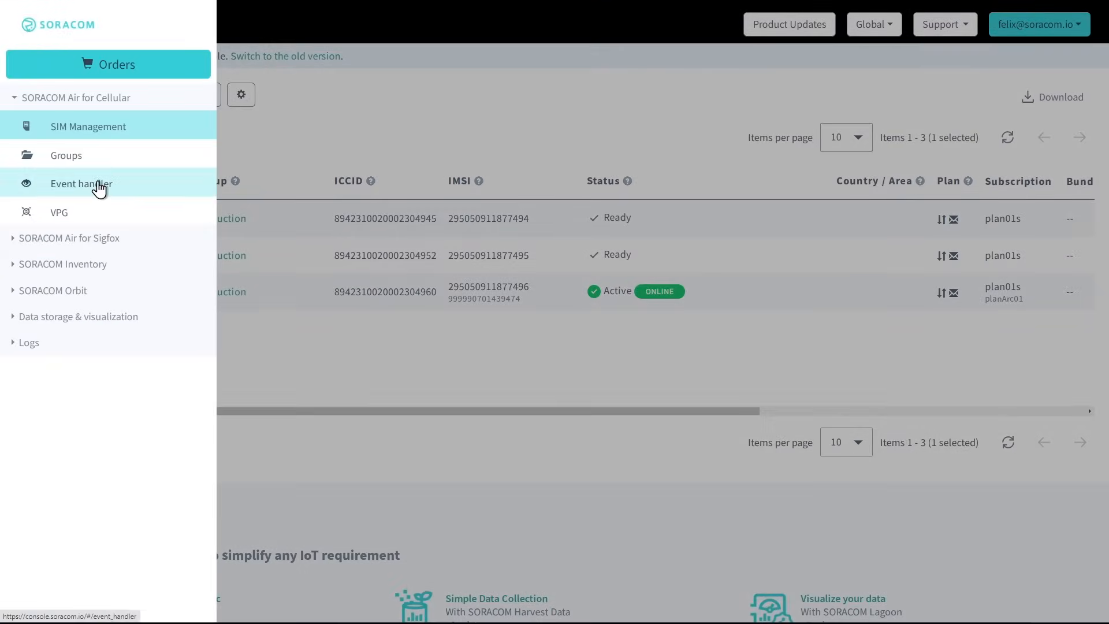
left_click(81, 183)
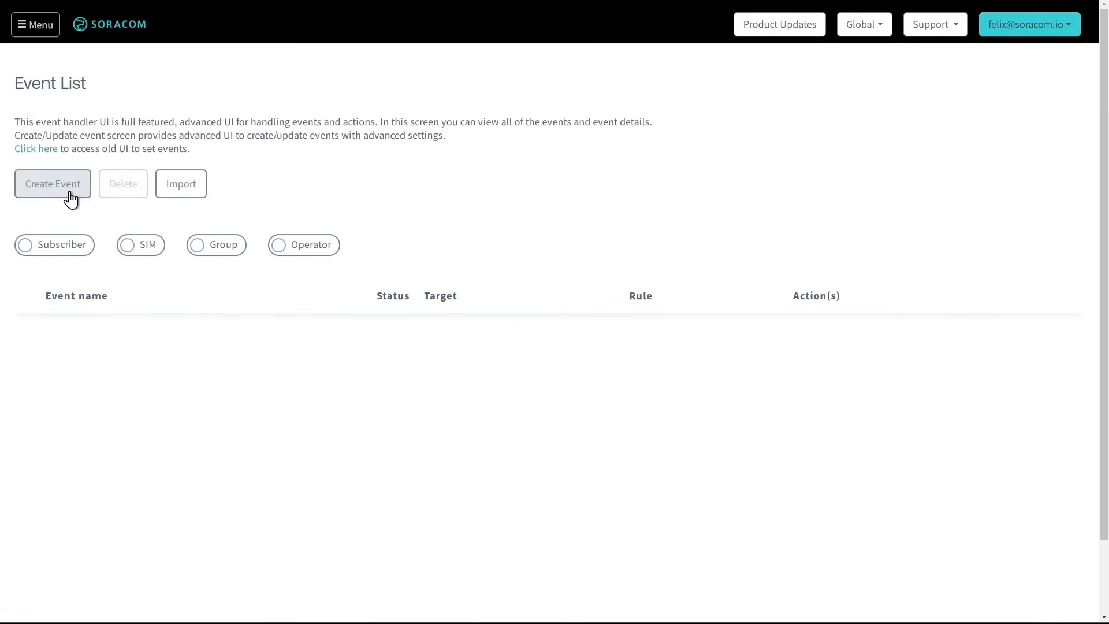
left_click(52, 183)
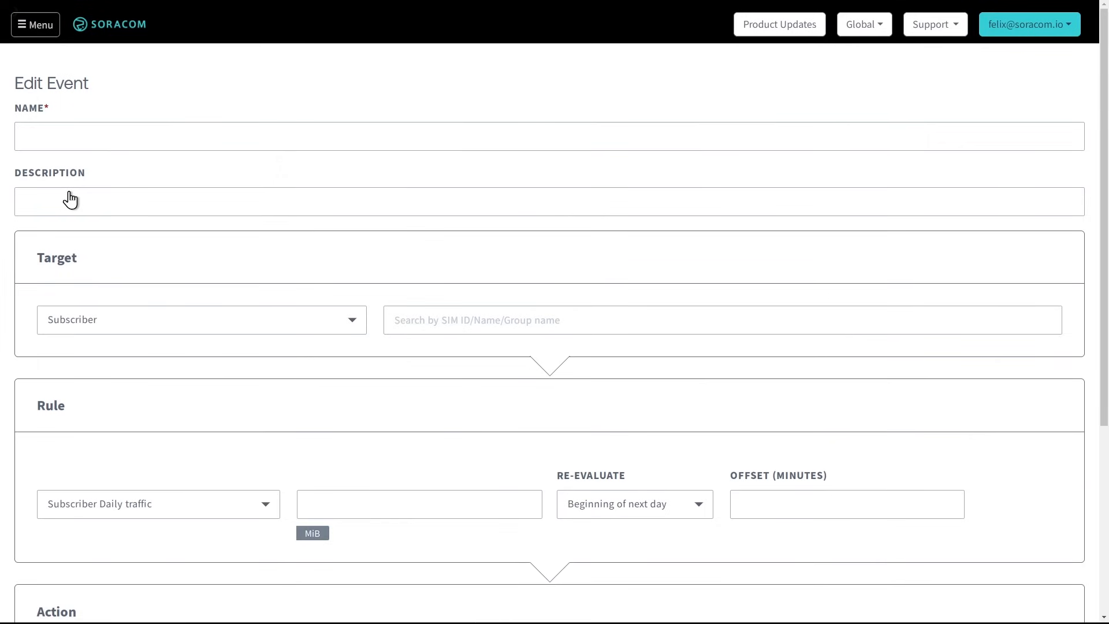
type("Not")
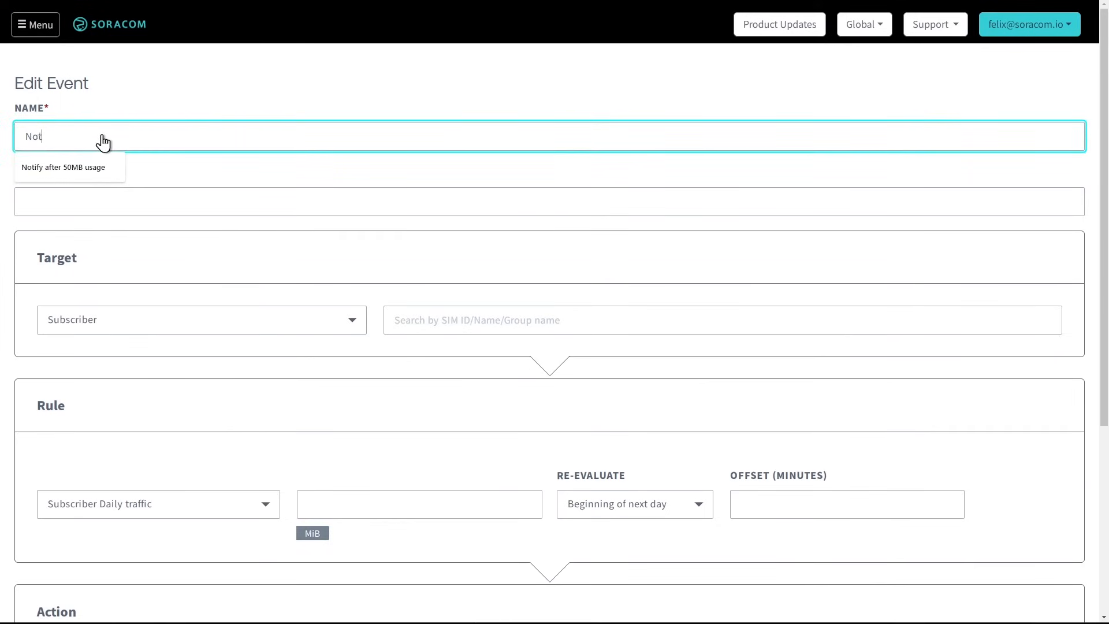
left_click(63, 167)
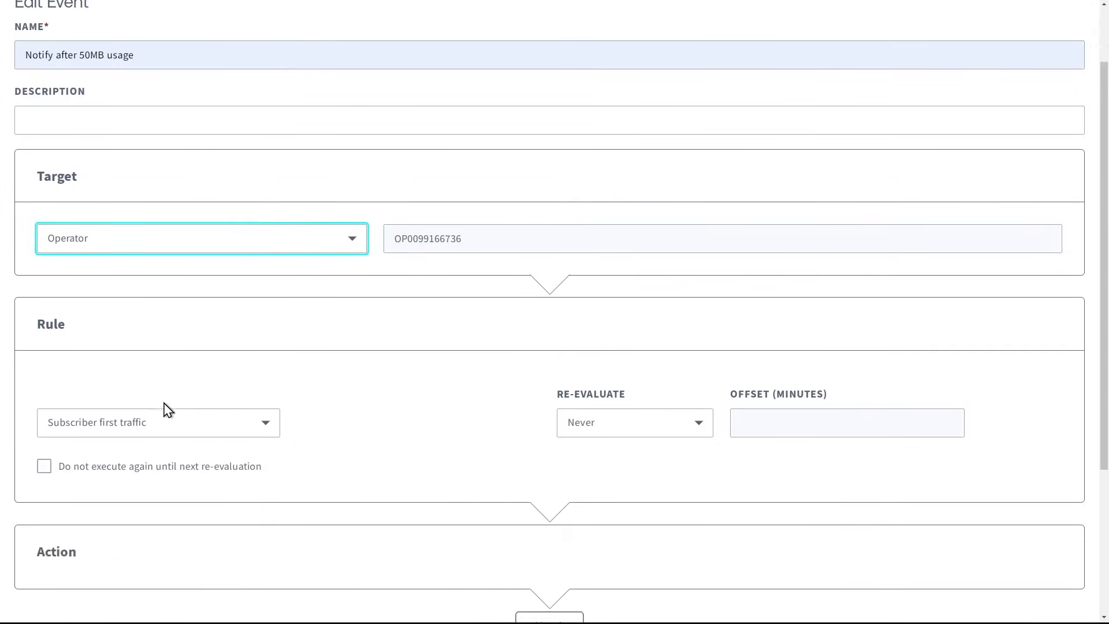
Set the rule to Subscriber Monthly traffic at 50 MiB with Deactivation as the first action
left_click(157, 422)
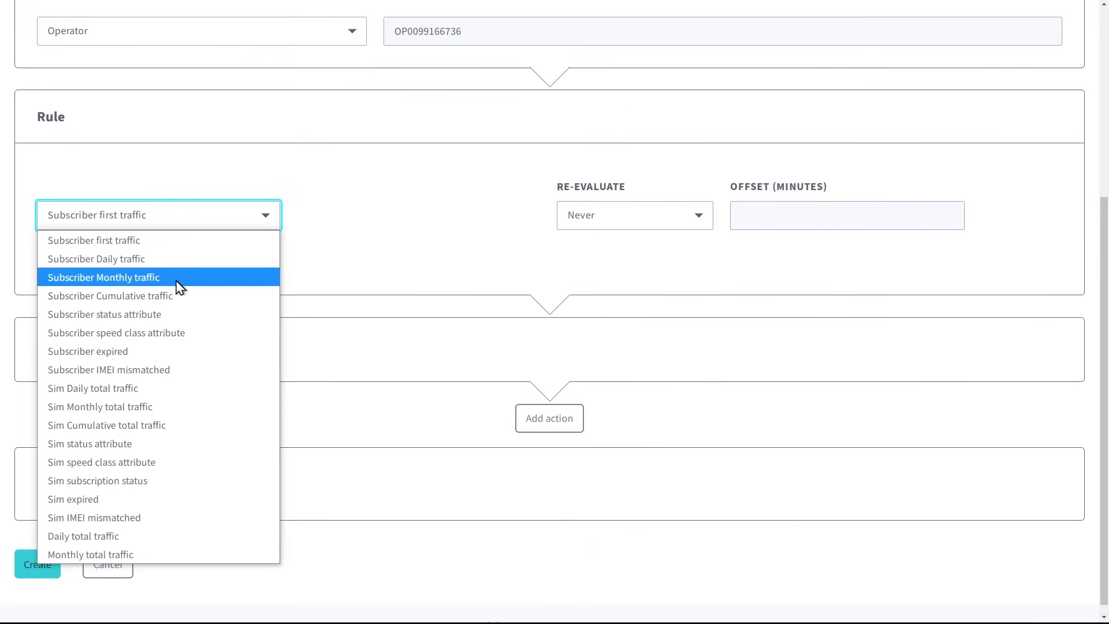
left_click(101, 276)
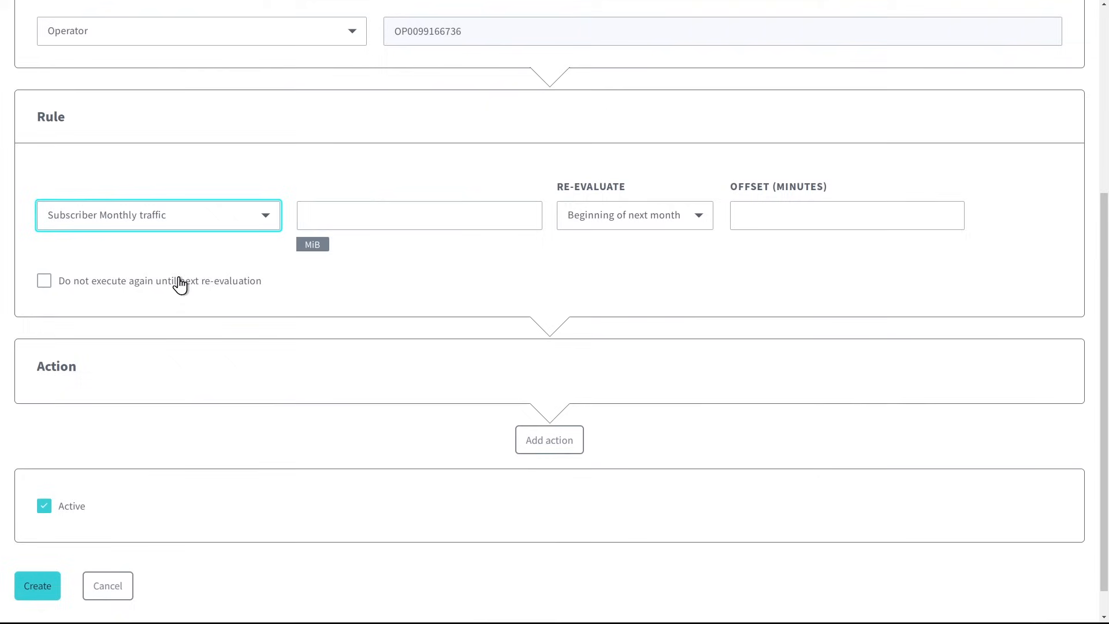
type("50")
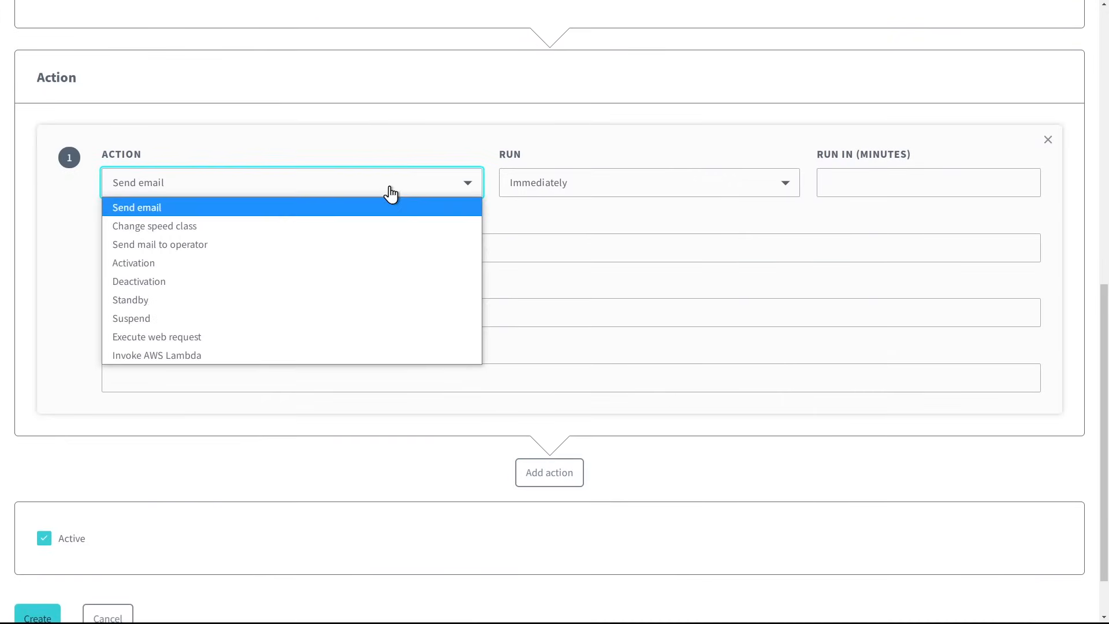
left_click(139, 281)
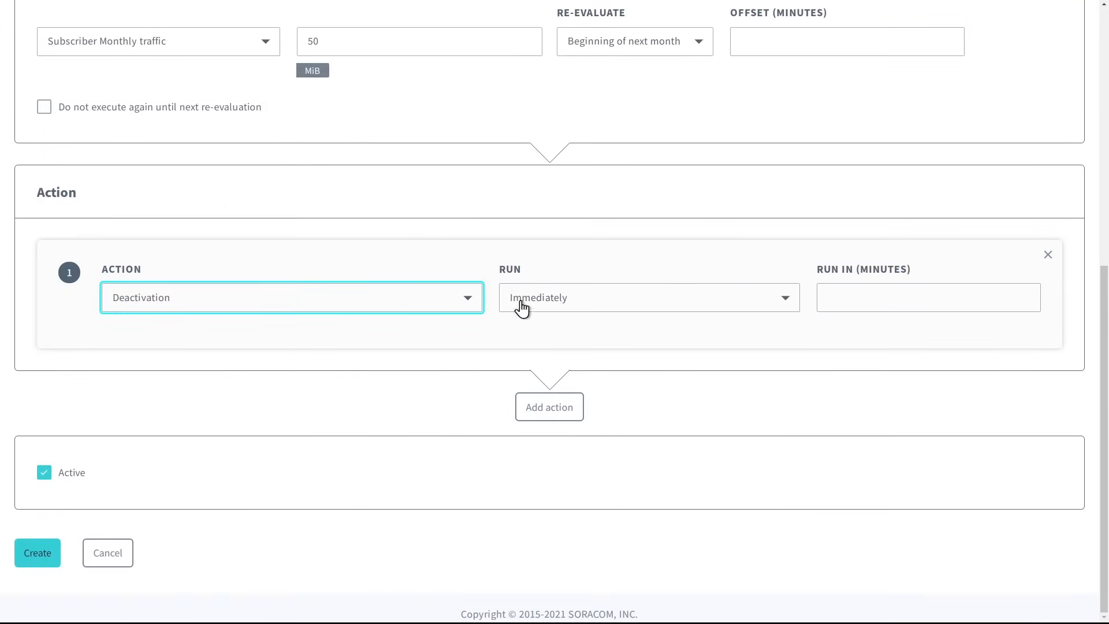
Add a Send email action to a saved recipient for the usage warning
left_click(548, 406)
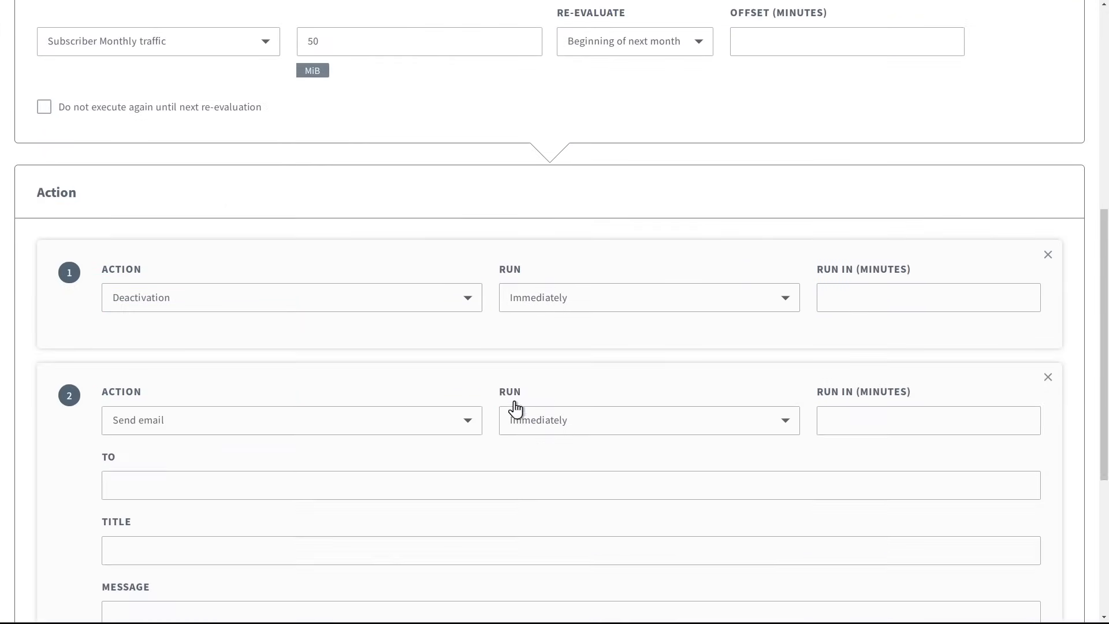
left_click(572, 484)
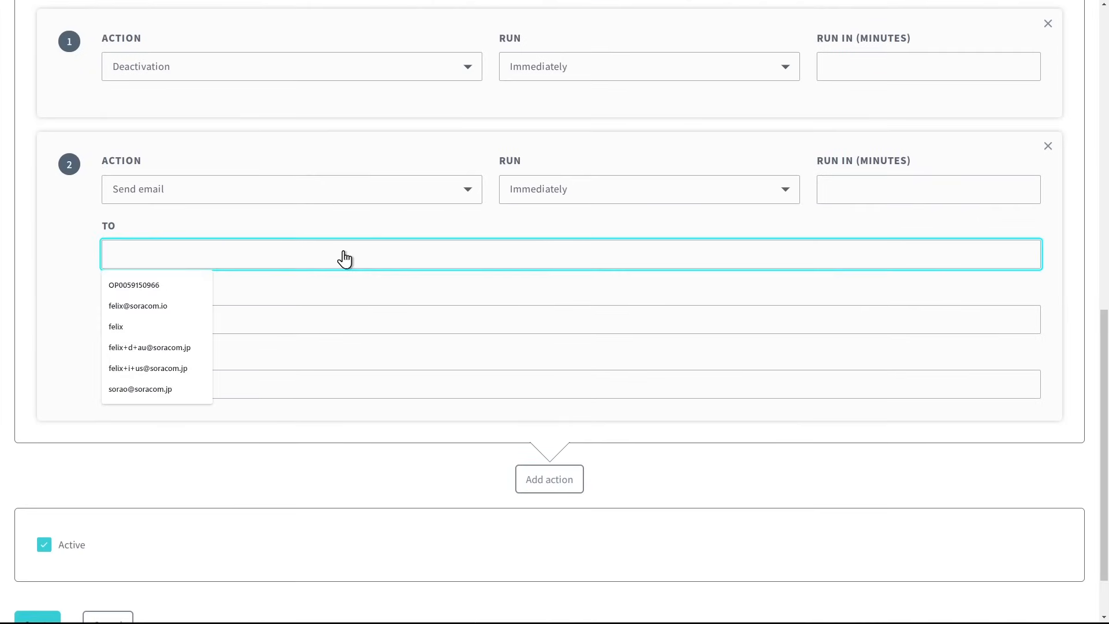
left_click(138, 306)
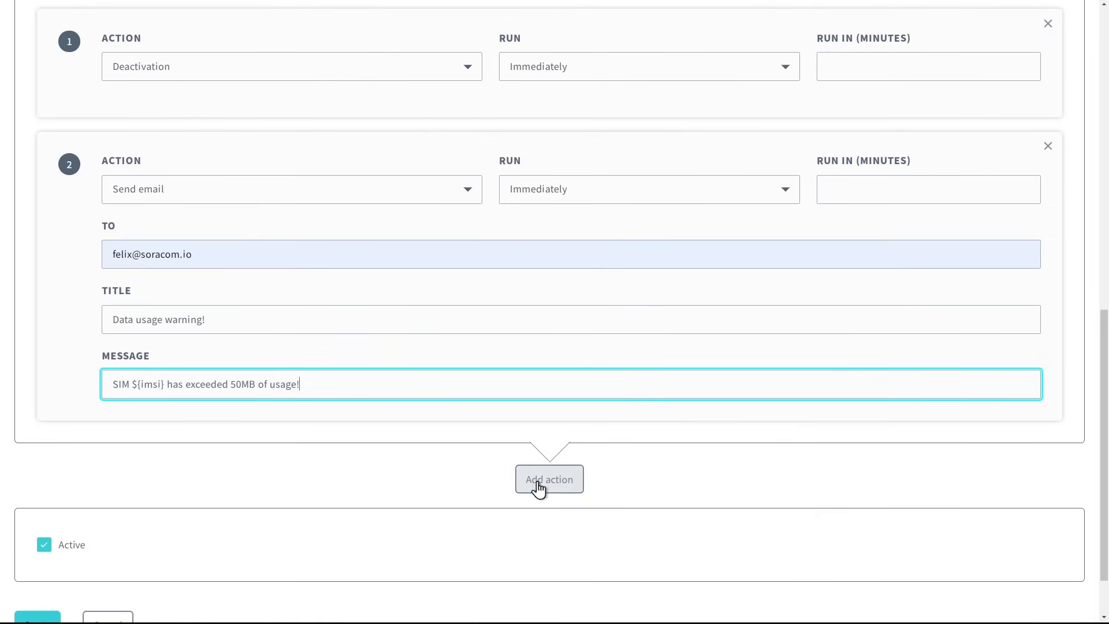
Add an Activation action scheduled for the beginning of next month and create the event
left_click(549, 479)
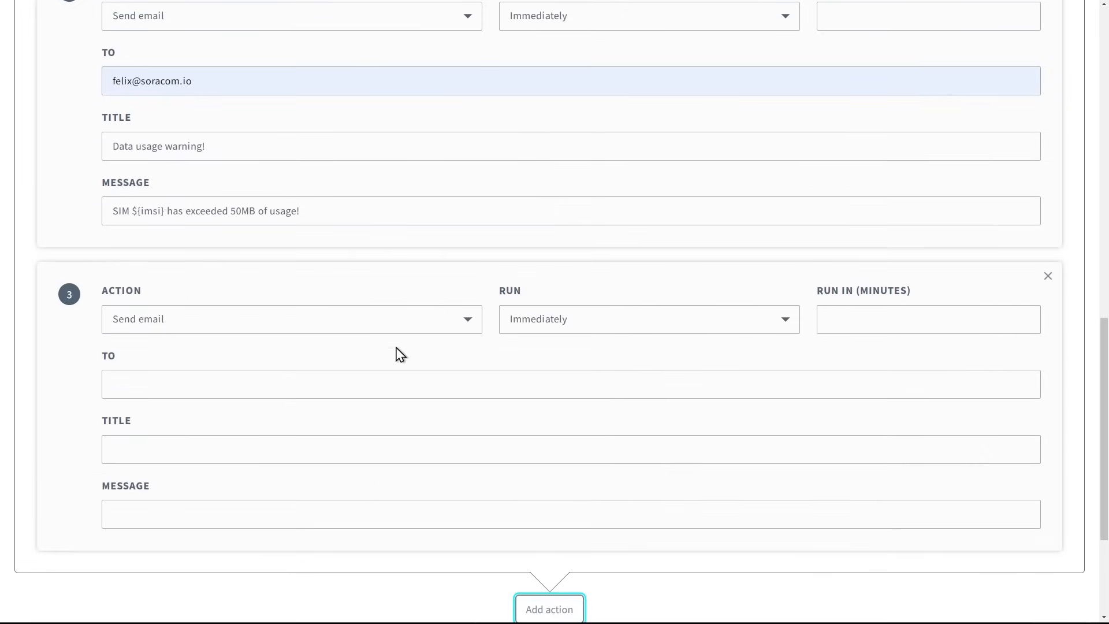
left_click(290, 318)
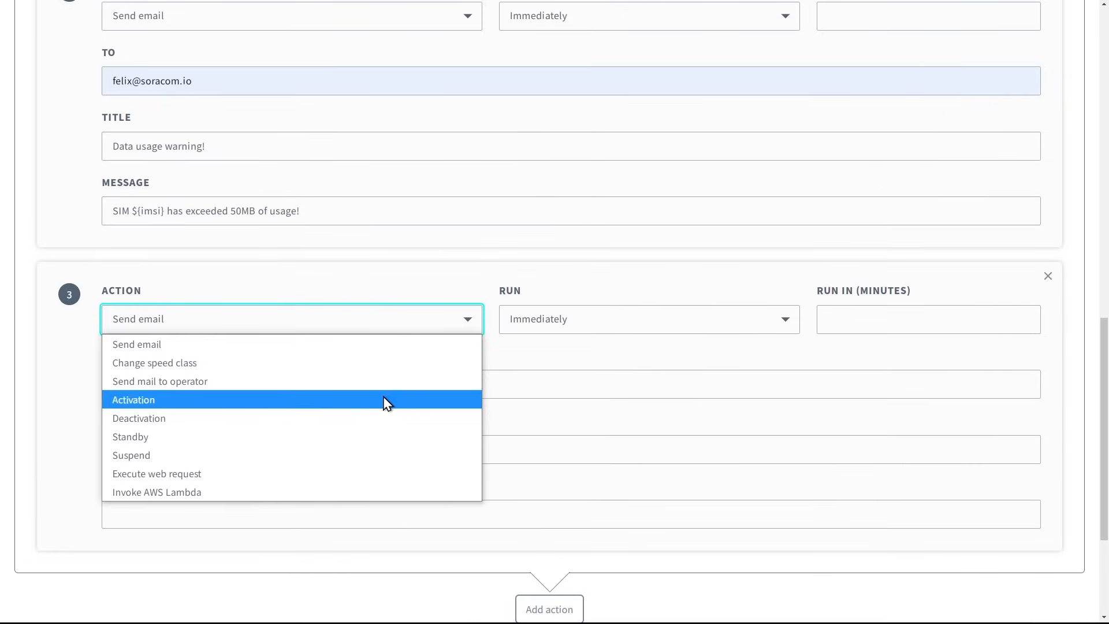
left_click(133, 400)
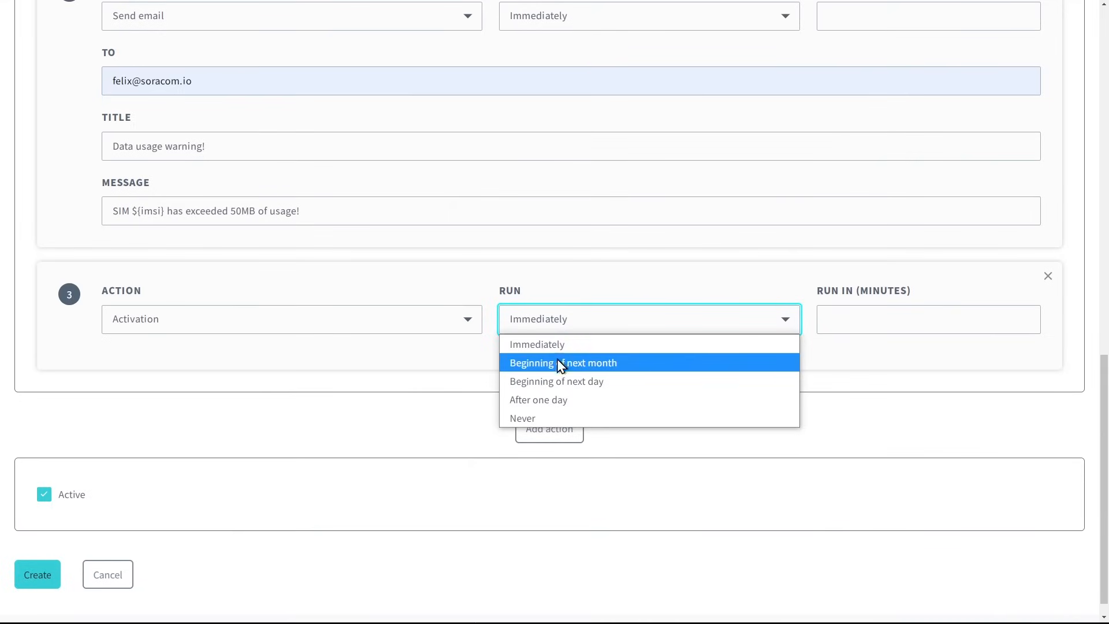
left_click(562, 362)
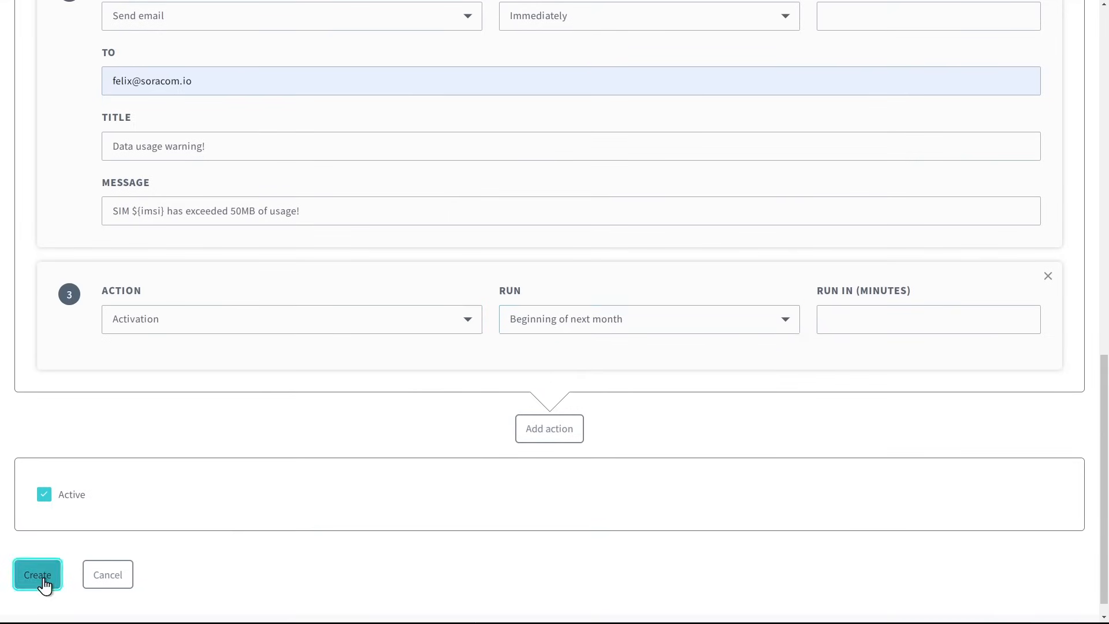
left_click(37, 573)
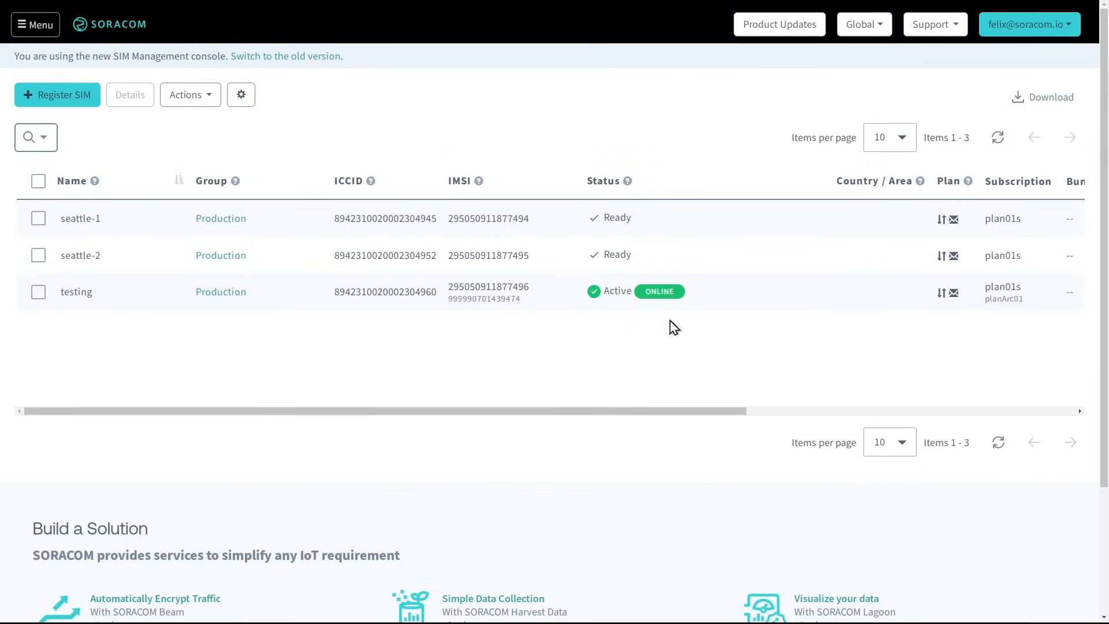
mouse_move(332, 380)
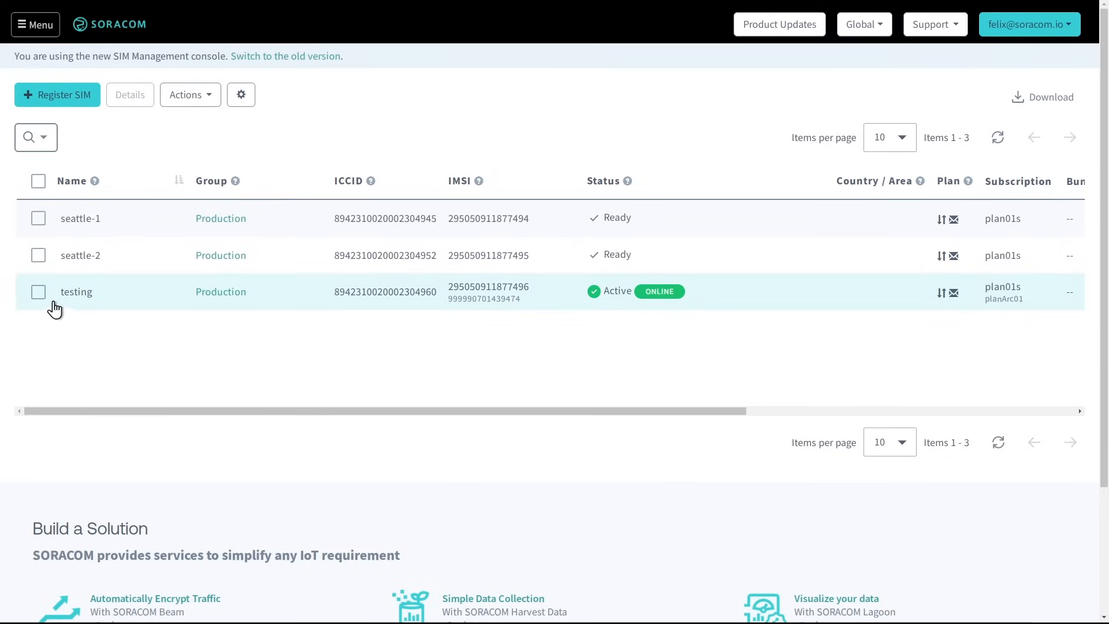
Run diagnostics on the testing SIM and show its diagnostic report
left_click(38, 291)
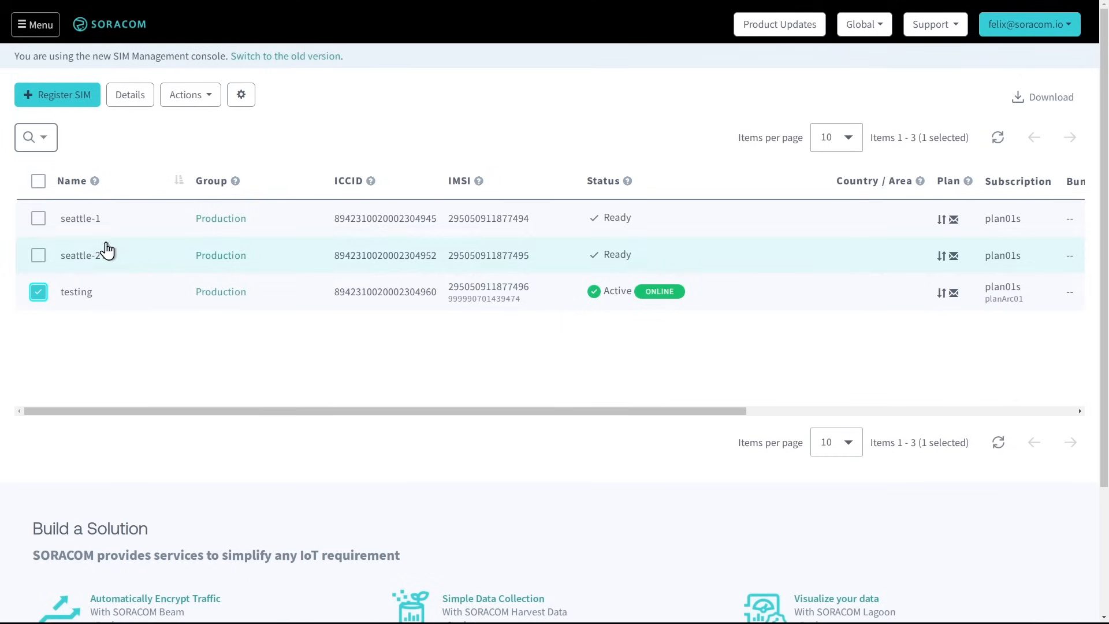
left_click(190, 94)
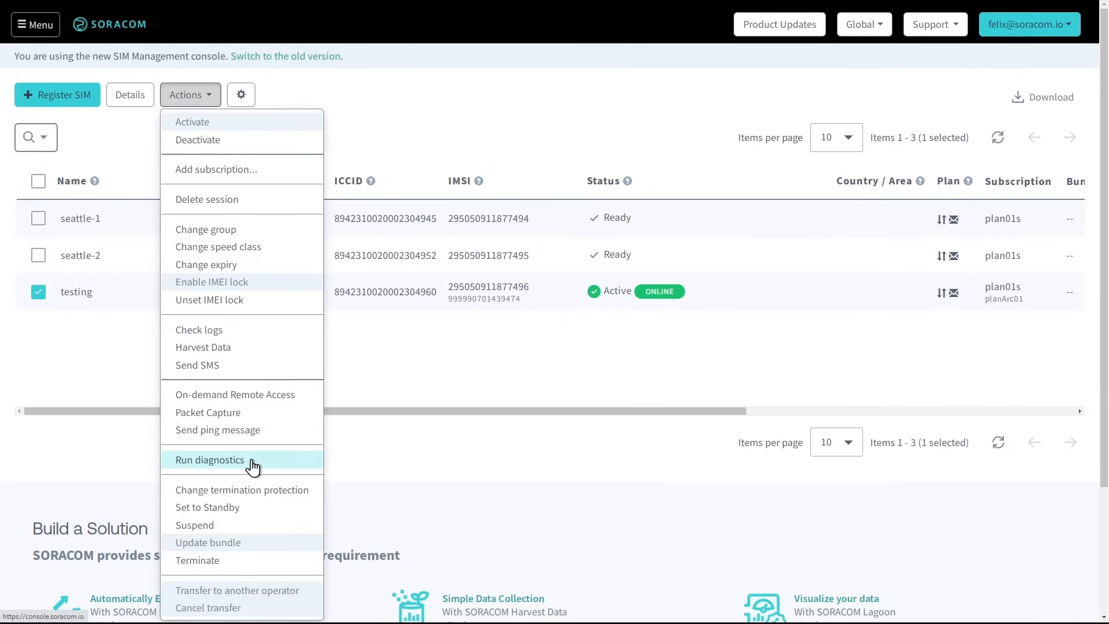
left_click(210, 459)
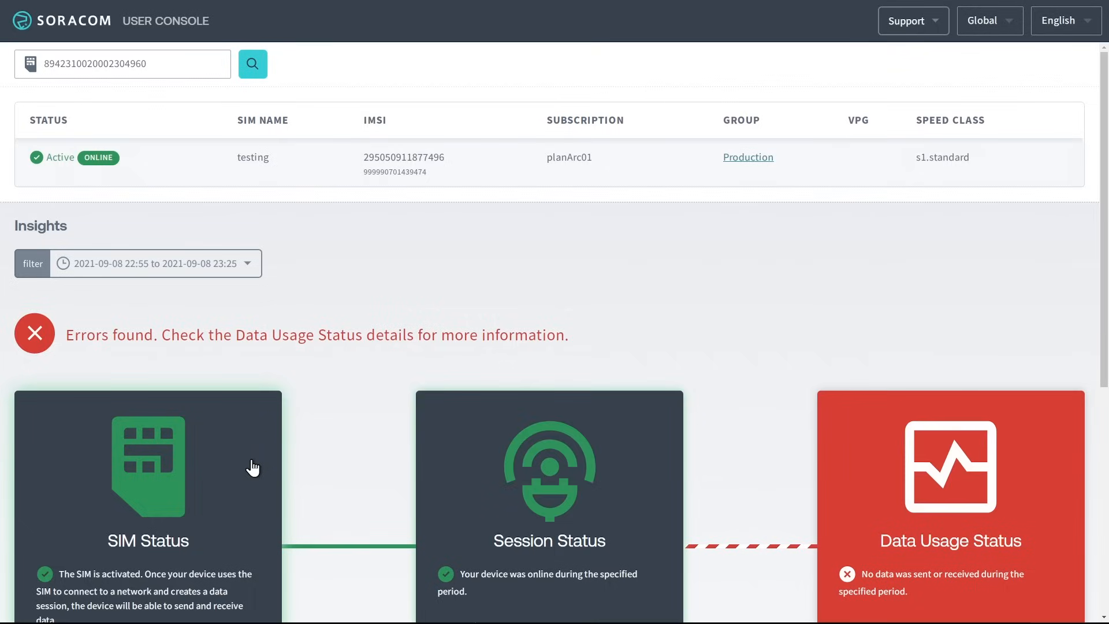
mouse_move(402, 395)
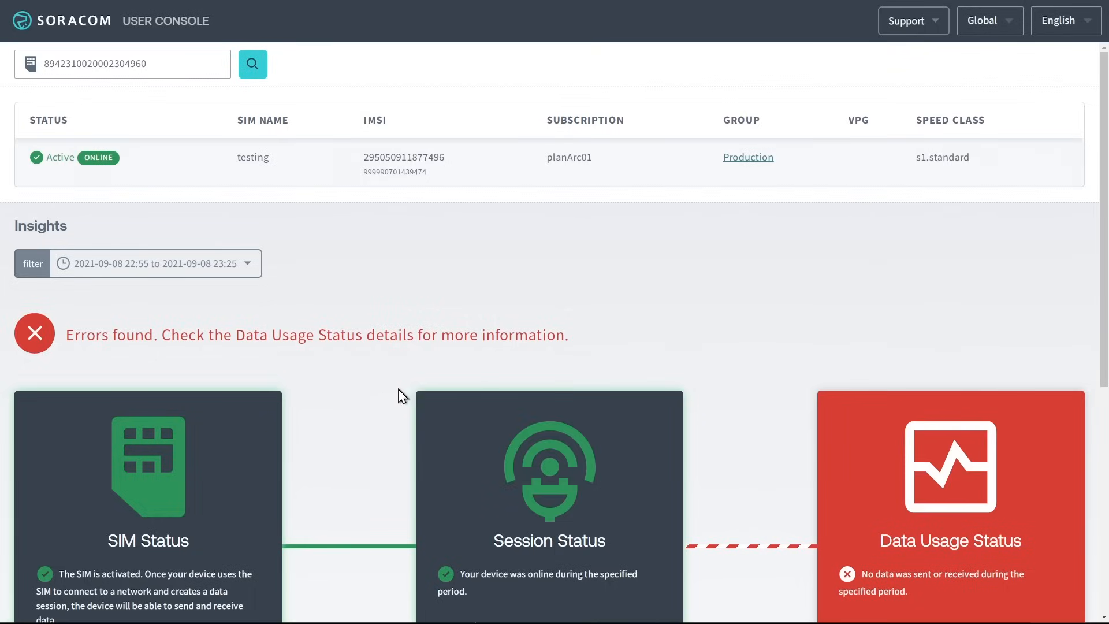
mouse_move(536, 331)
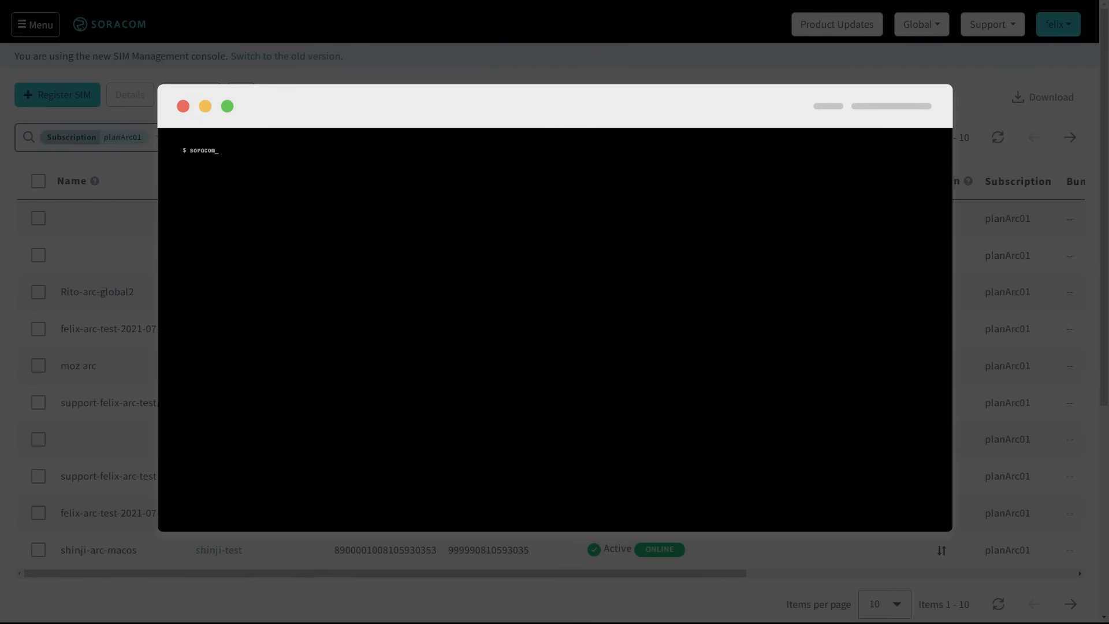
Run 'soracom sims' to list every sims subcommand with its description
key("enter")
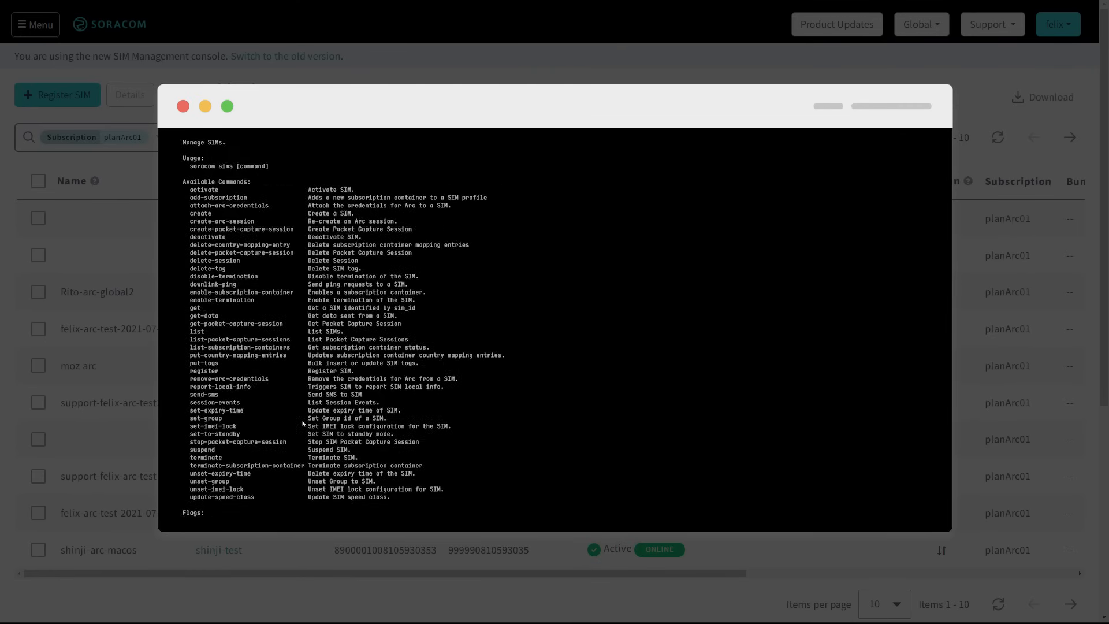
mouse_move(215, 196)
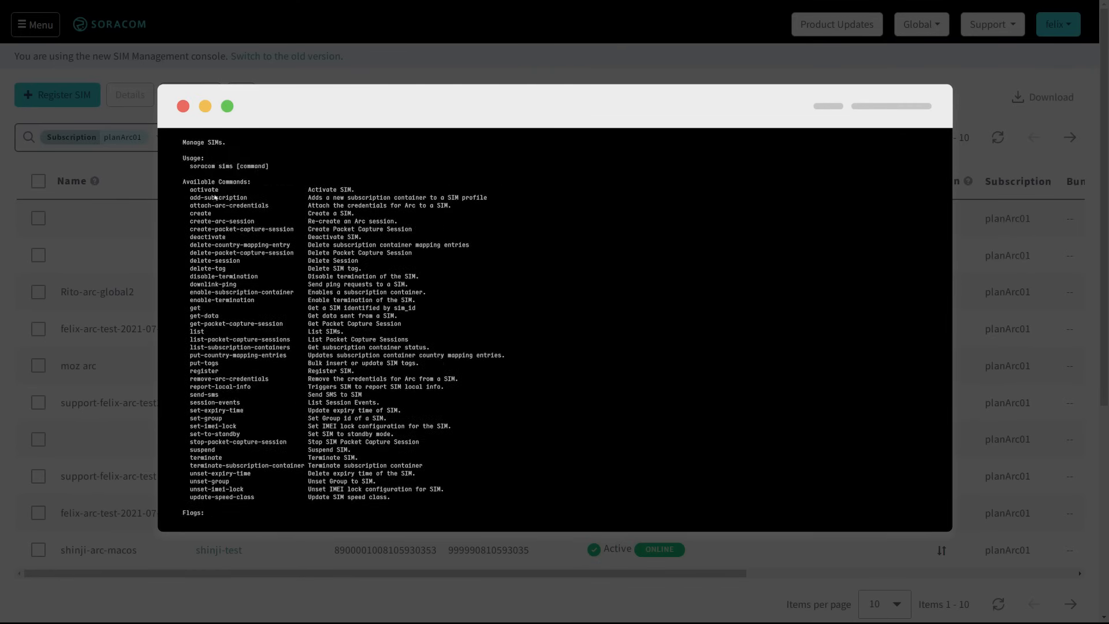